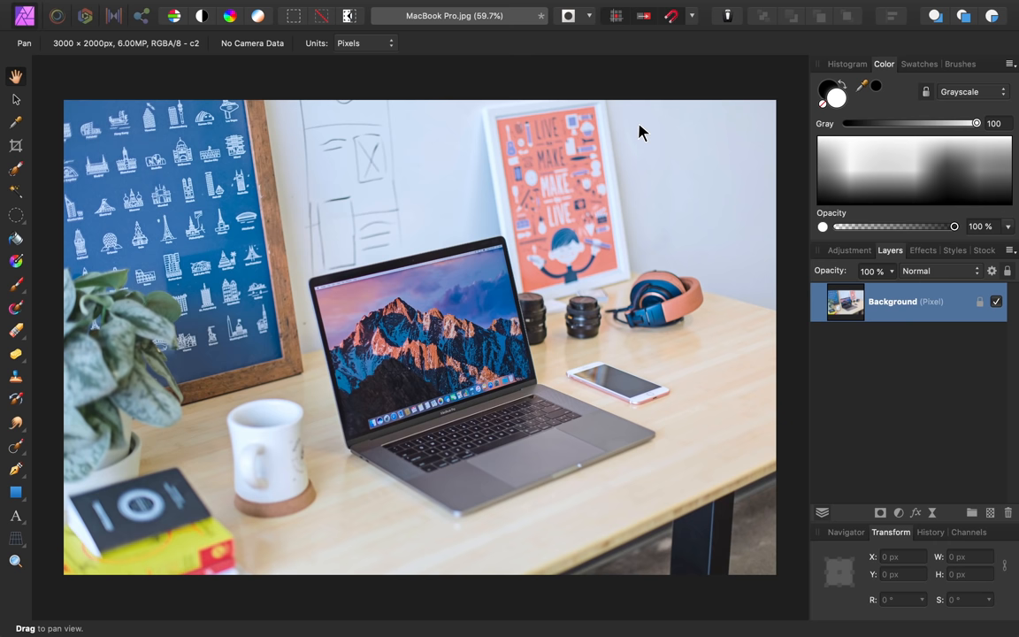
Step: Place Pen tool points along the laptop screen's edges to trace its outline
{"action": "left_click", "coordinate": [14, 123]}
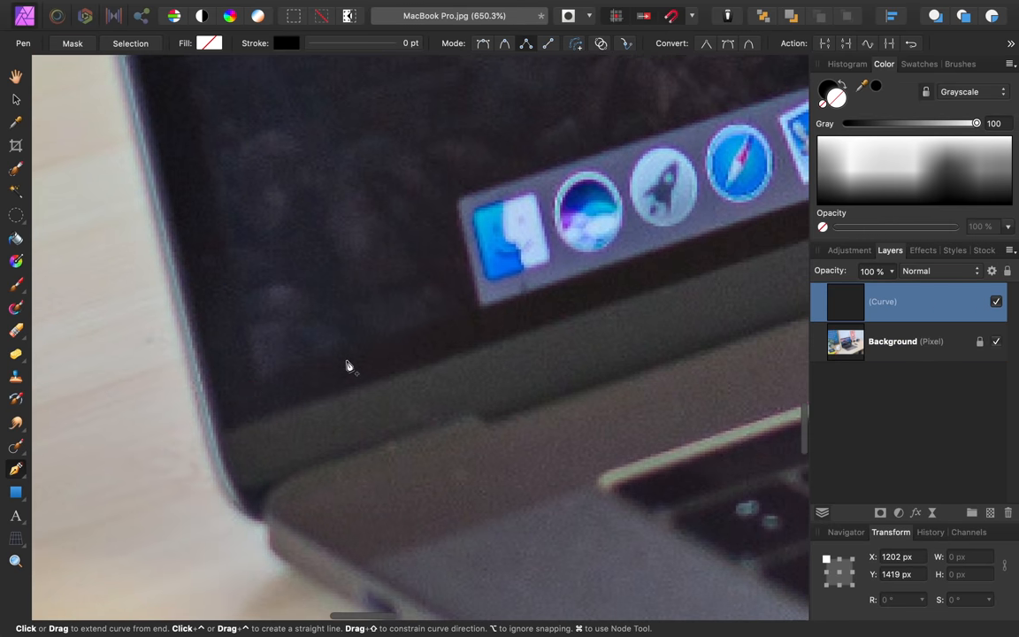
{"action": "scroll", "scroll_direction": "down", "scroll_amount": 3}
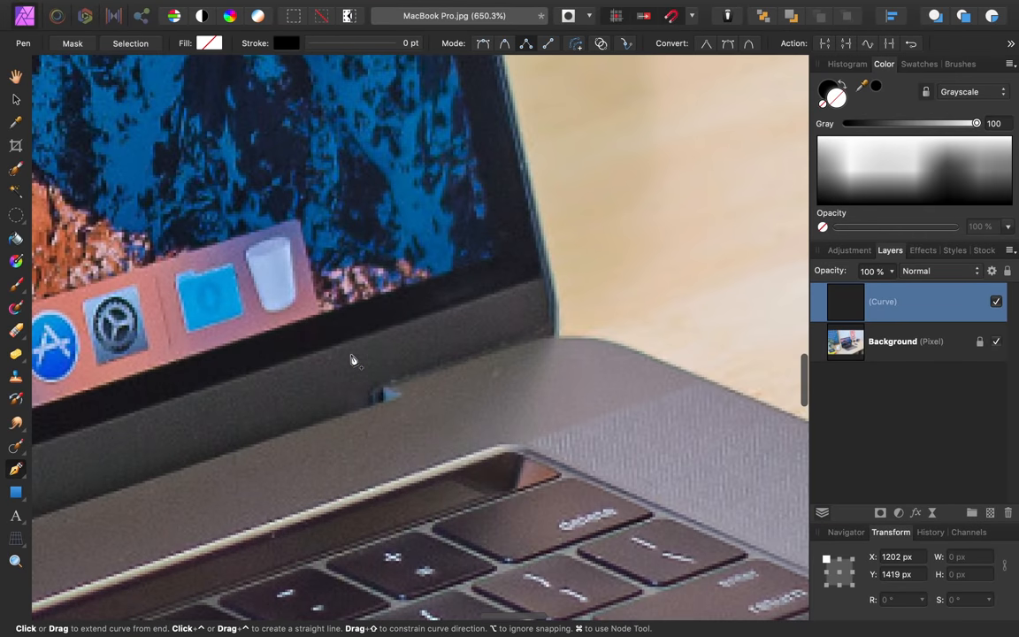
{"action": "left_click", "coordinate": [522, 267]}
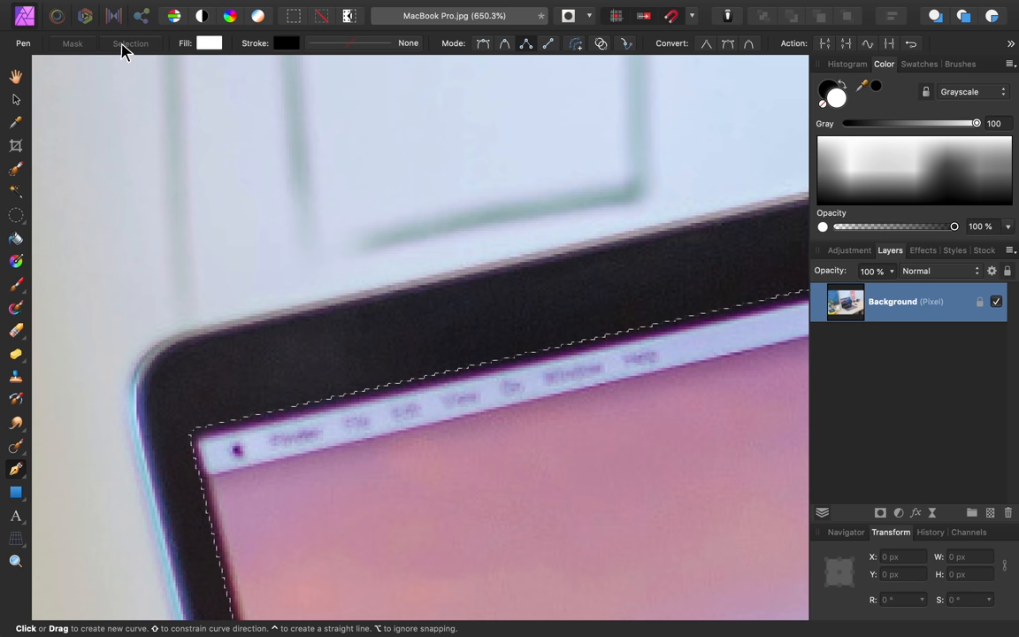
{"action": "mouse_move", "coordinate": [130, 42]}
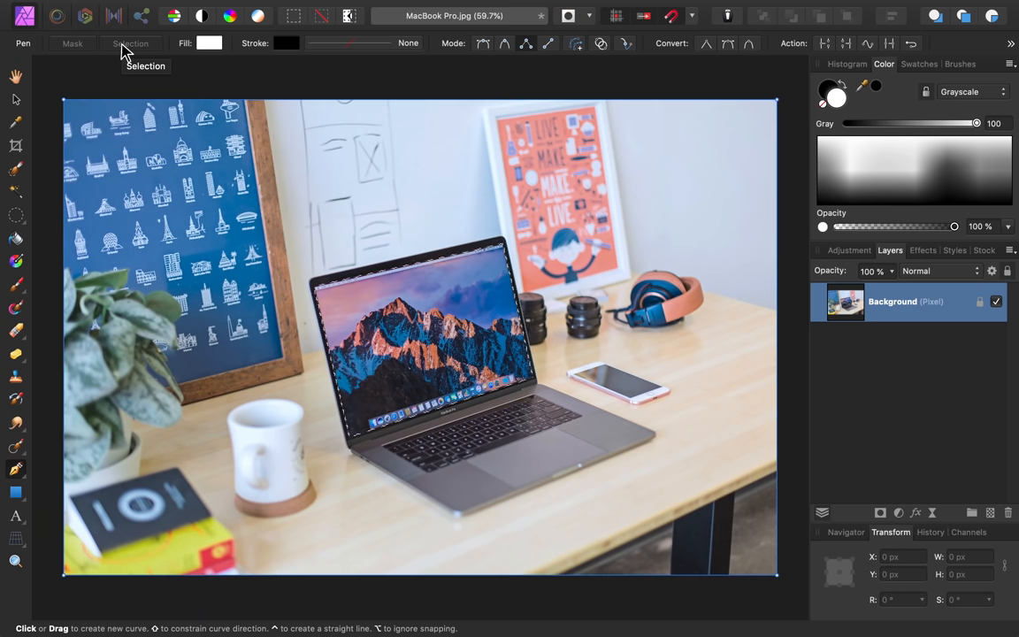
{"action": "mouse_move", "coordinate": [845, 460]}
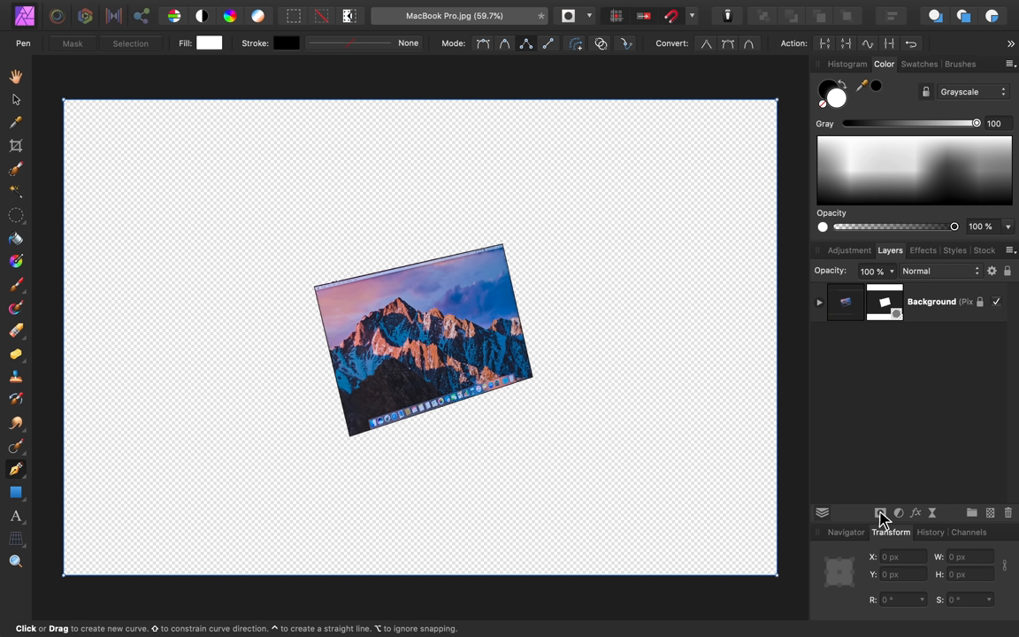
Step: Mask the photo layer so the selected screen area becomes transparent
{"action": "left_click", "coordinate": [817, 300]}
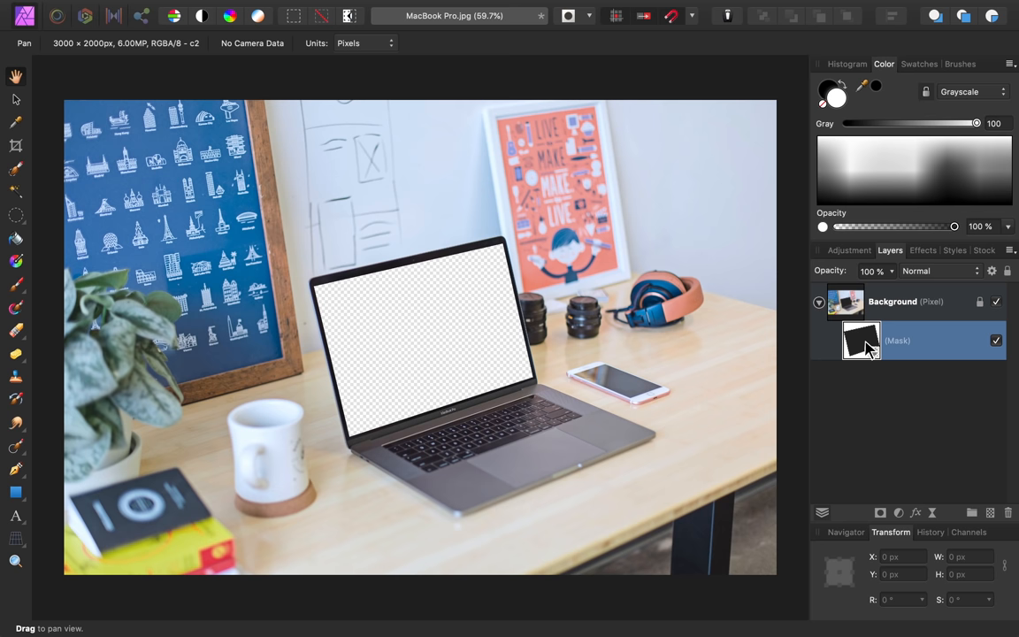
Step: Rename the Background photo layer to 'MacBook'
{"action": "double_click", "coordinate": [891, 301]}
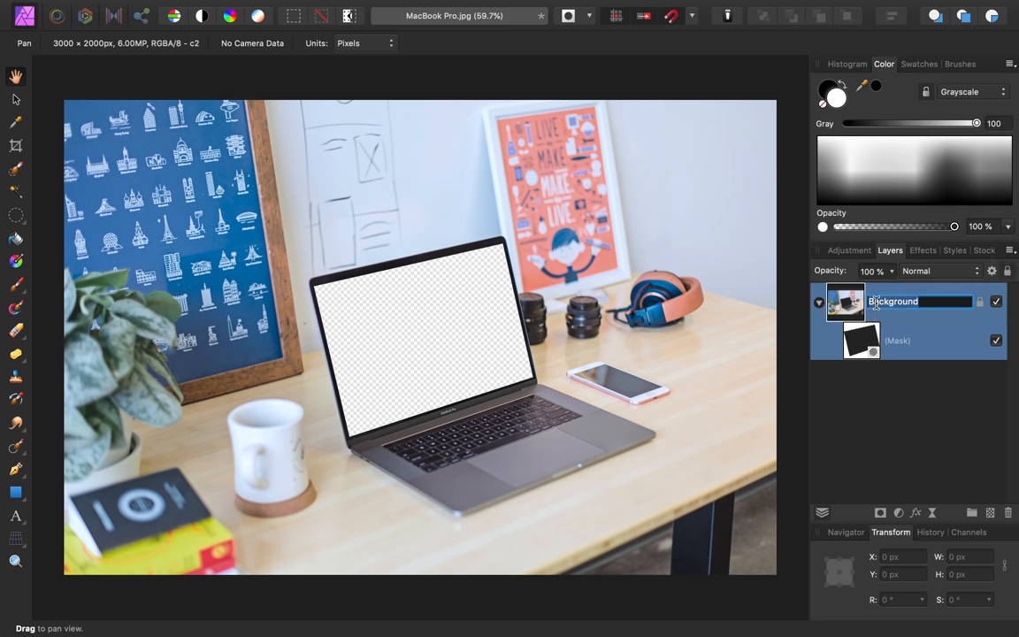
{"action": "type", "text": "MacBook"}
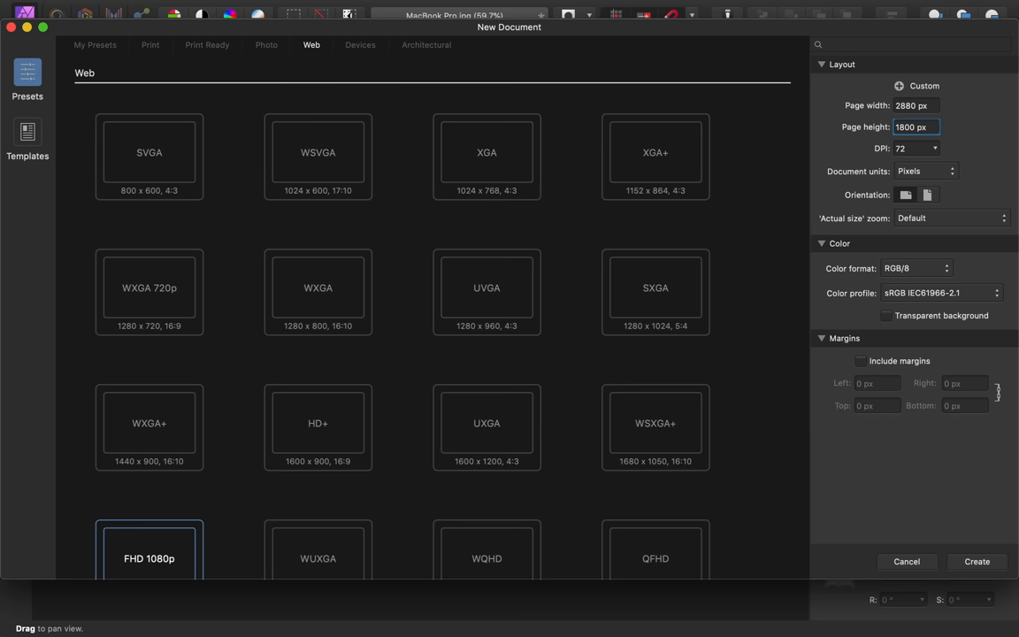
{"action": "mouse_move", "coordinate": [889, 364]}
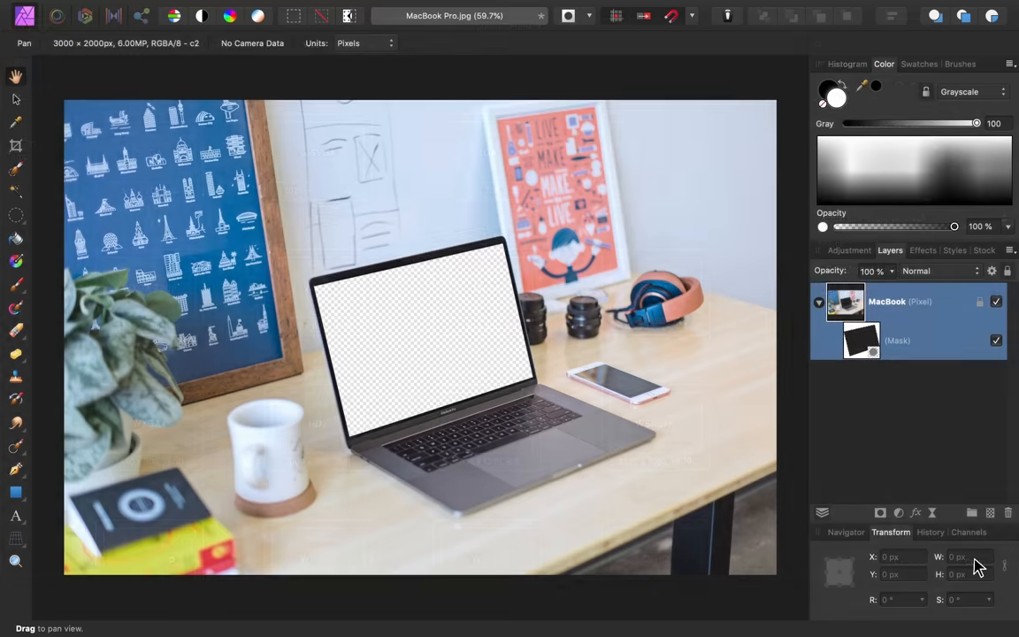
Step: Create the new blank 2880 × 1800 px document
{"action": "left_click", "coordinate": [602, 64]}
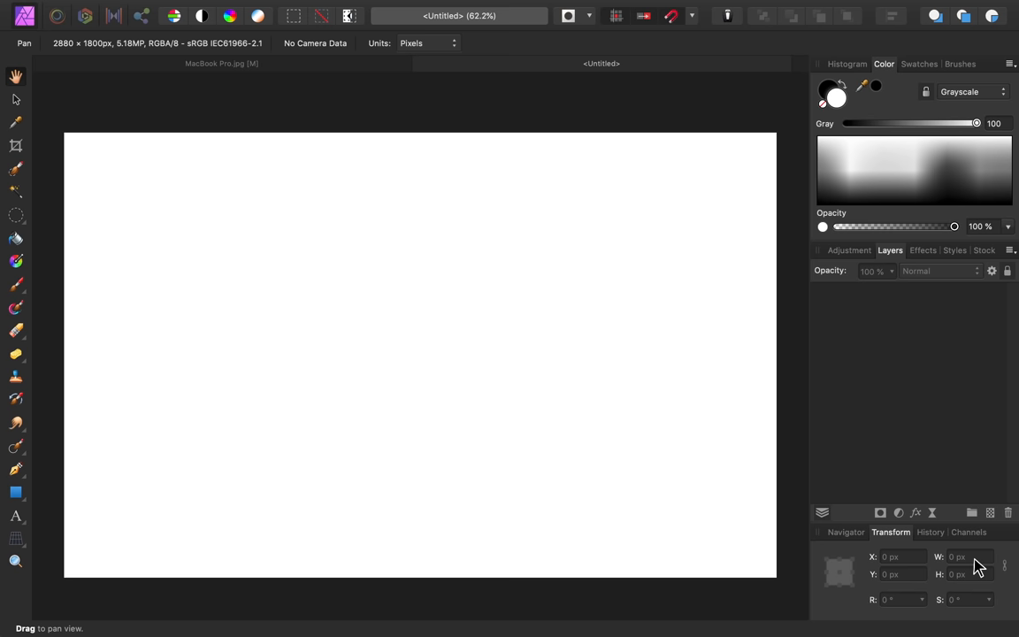
{"action": "mouse_move", "coordinate": [223, 116]}
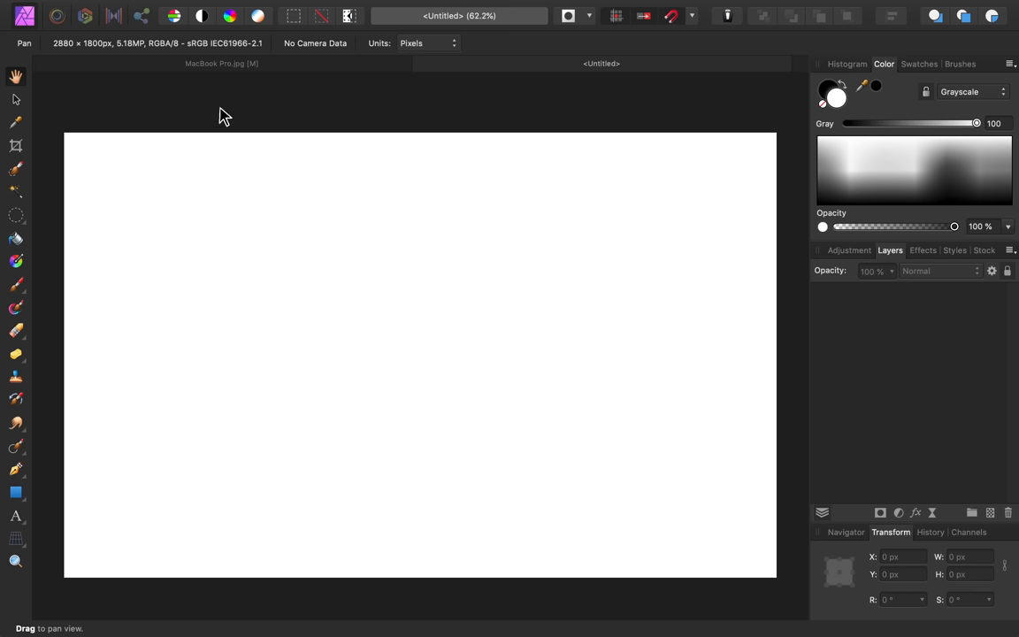
Step: Place Model.jpg into the new untitled document via File > Place
{"action": "left_click", "coordinate": [145, 8]}
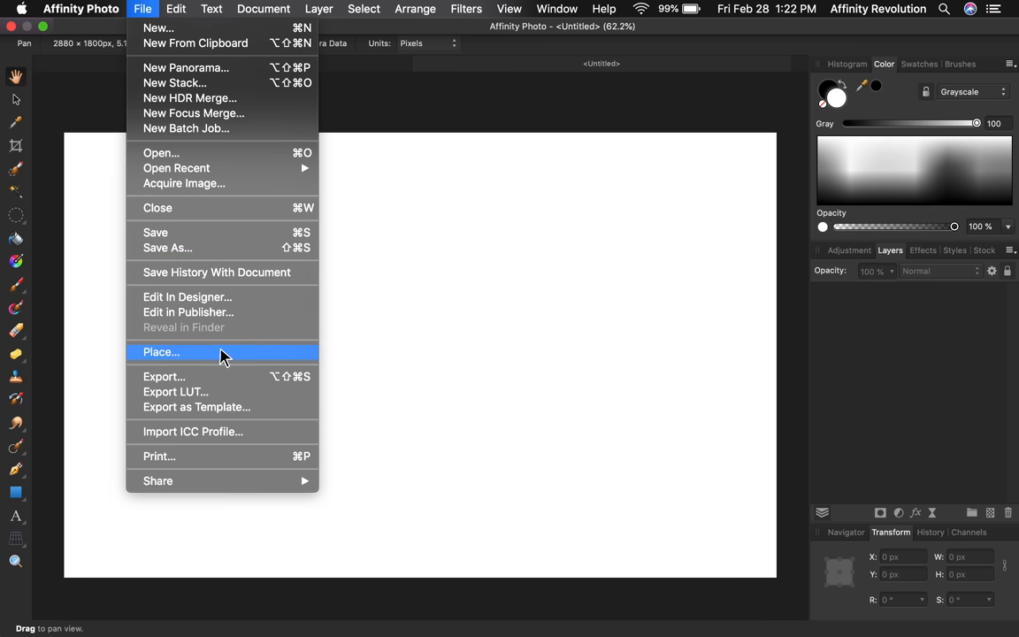
{"action": "left_click", "coordinate": [161, 350]}
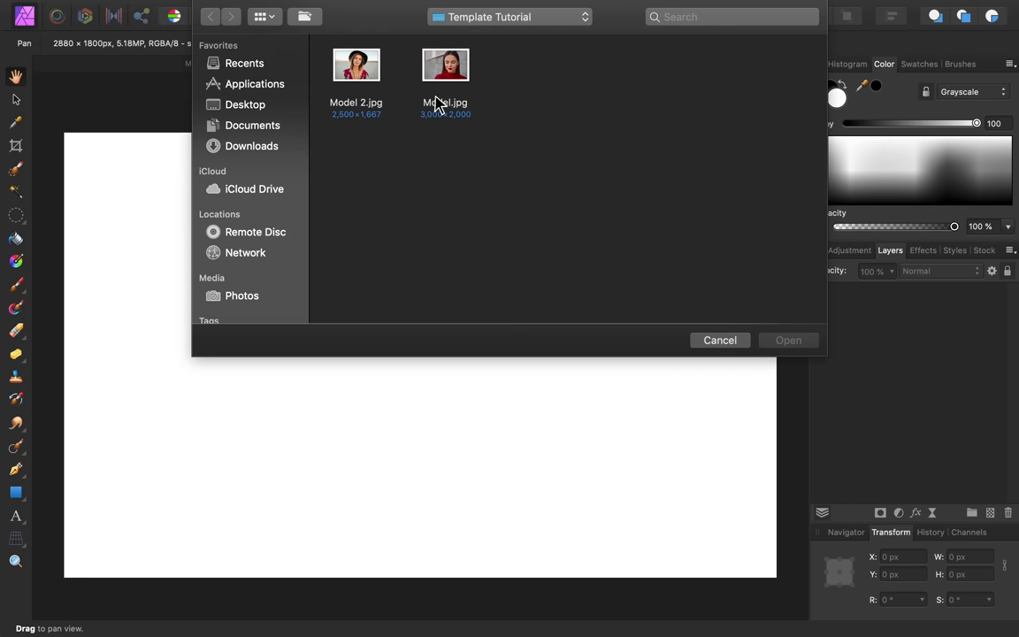
{"action": "left_click", "coordinate": [789, 340]}
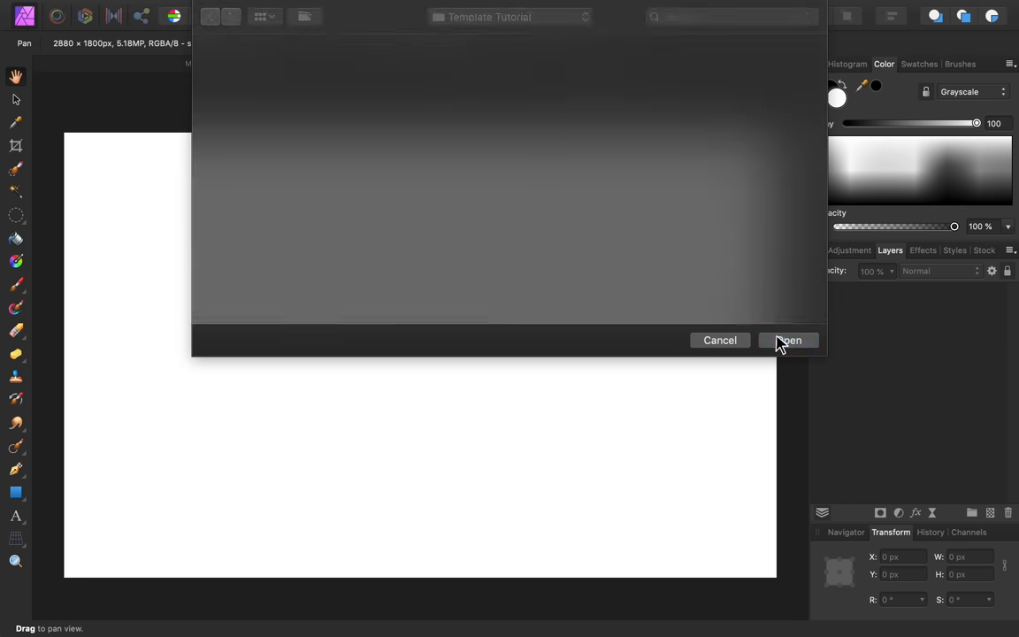
{"action": "left_click", "coordinate": [787, 340]}
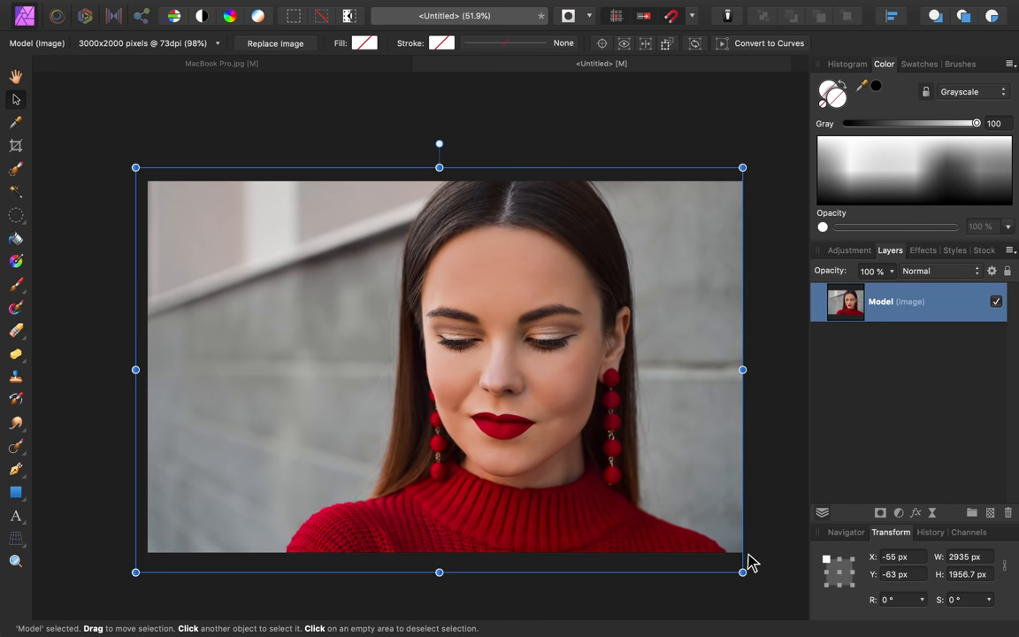
{"action": "mouse_move", "coordinate": [435, 345]}
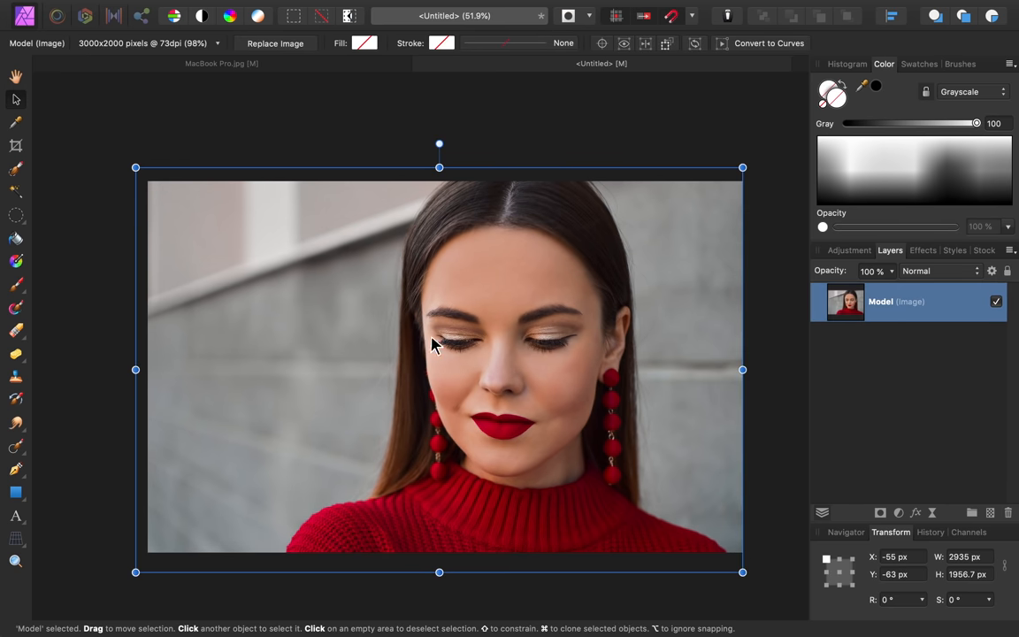
Step: Save the Model document under the name 'Test'
{"action": "left_click", "coordinate": [144, 9]}
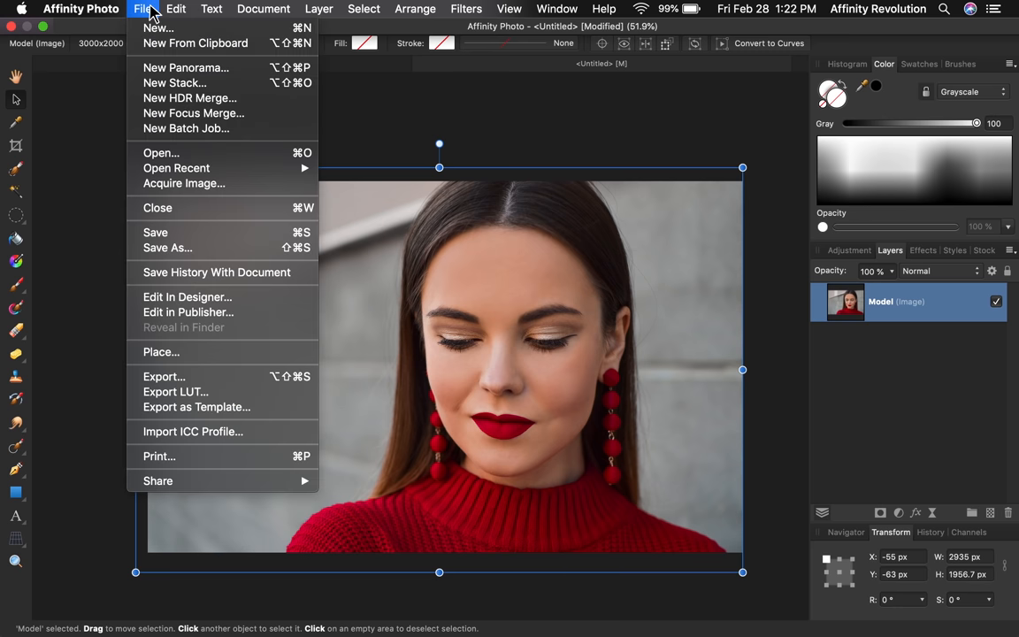
{"action": "mouse_move", "coordinate": [211, 248]}
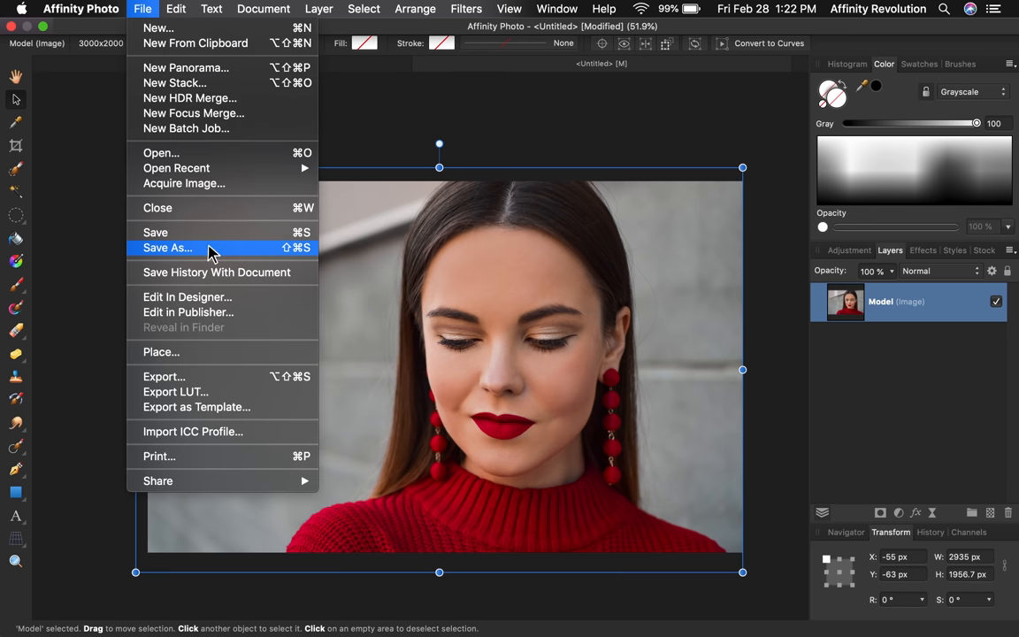
{"action": "left_click", "coordinate": [166, 248]}
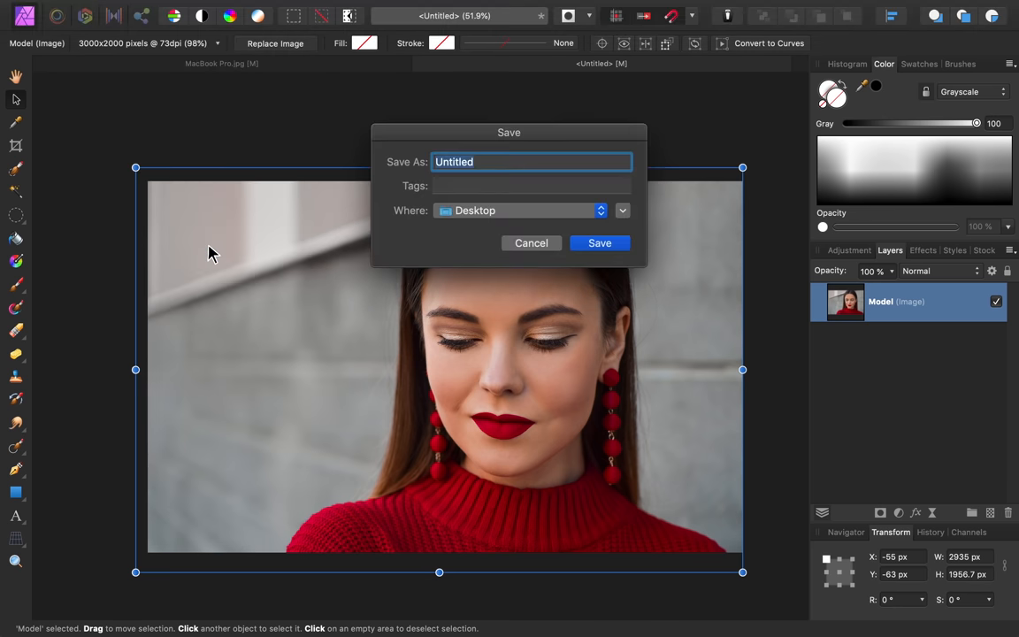
{"action": "type", "text": "Test"}
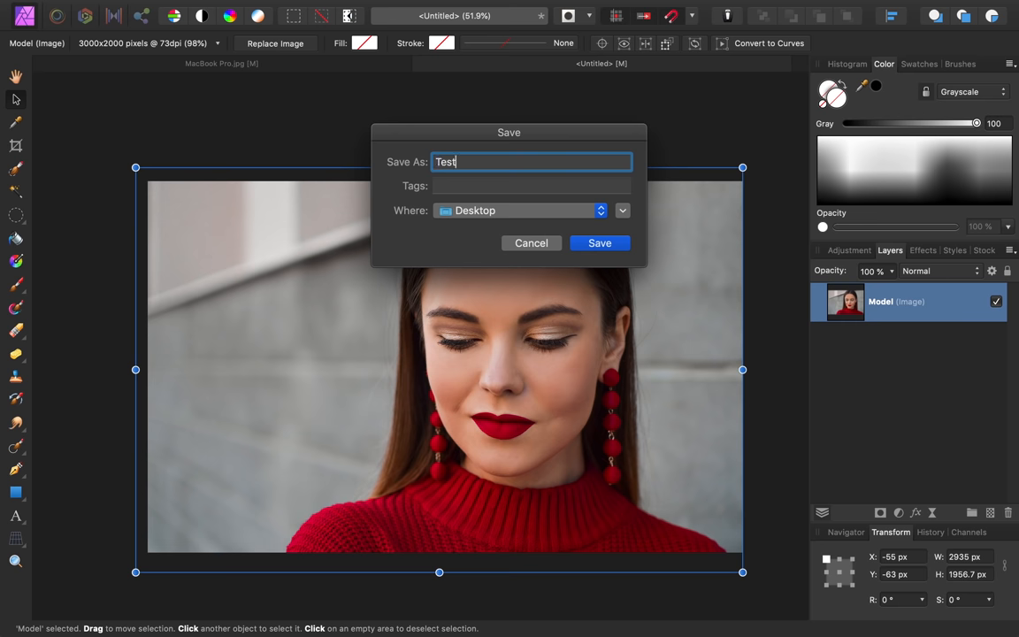
{"action": "left_click", "coordinate": [600, 242]}
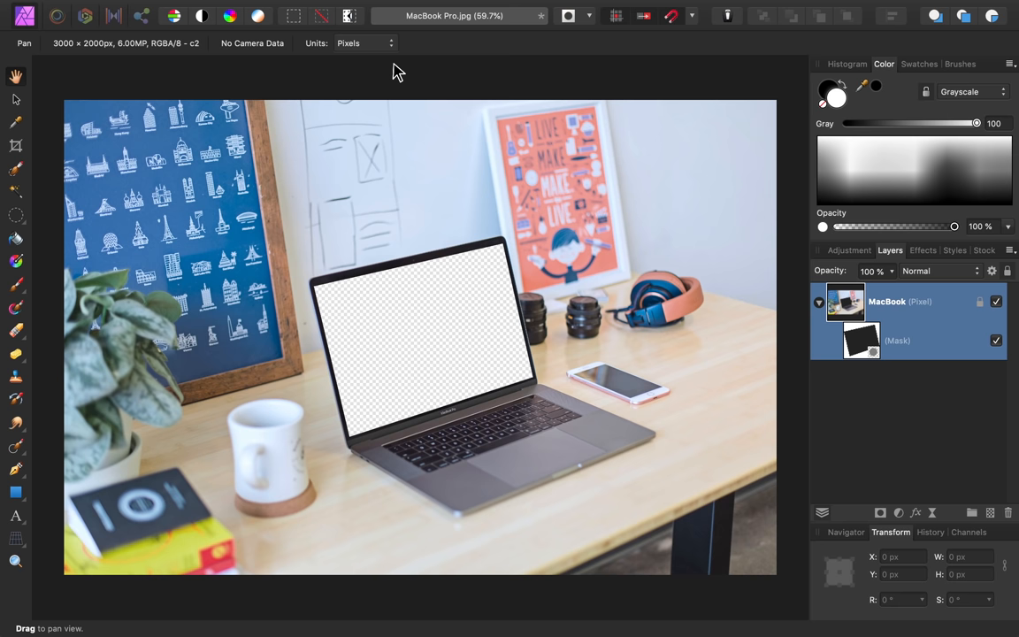
{"action": "mouse_move", "coordinate": [307, 64]}
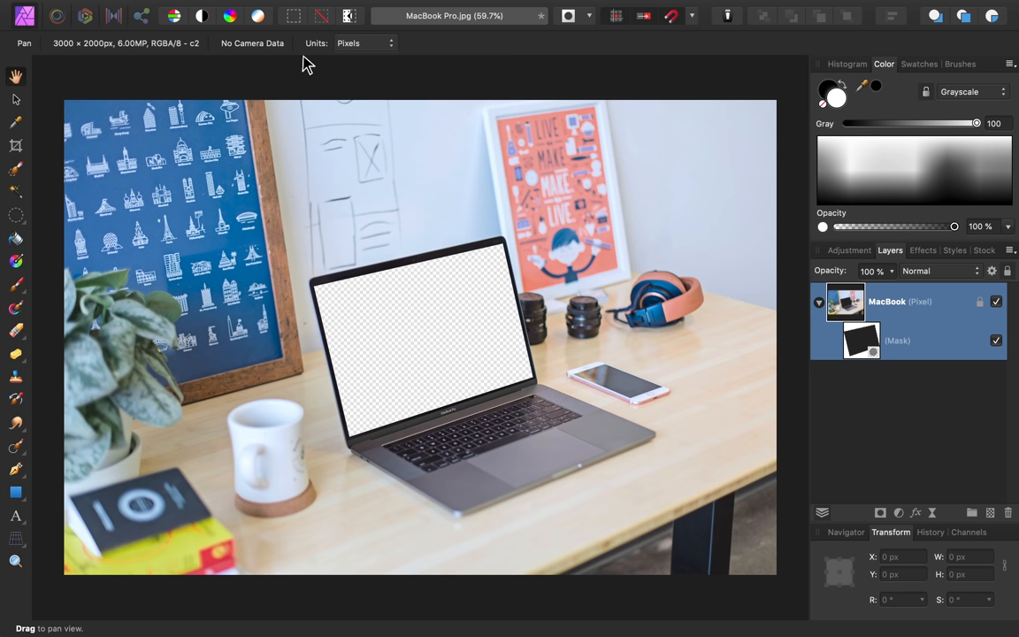
Step: Place the saved Test document into the MacBook photo as an embedded layer
{"action": "left_click", "coordinate": [141, 9]}
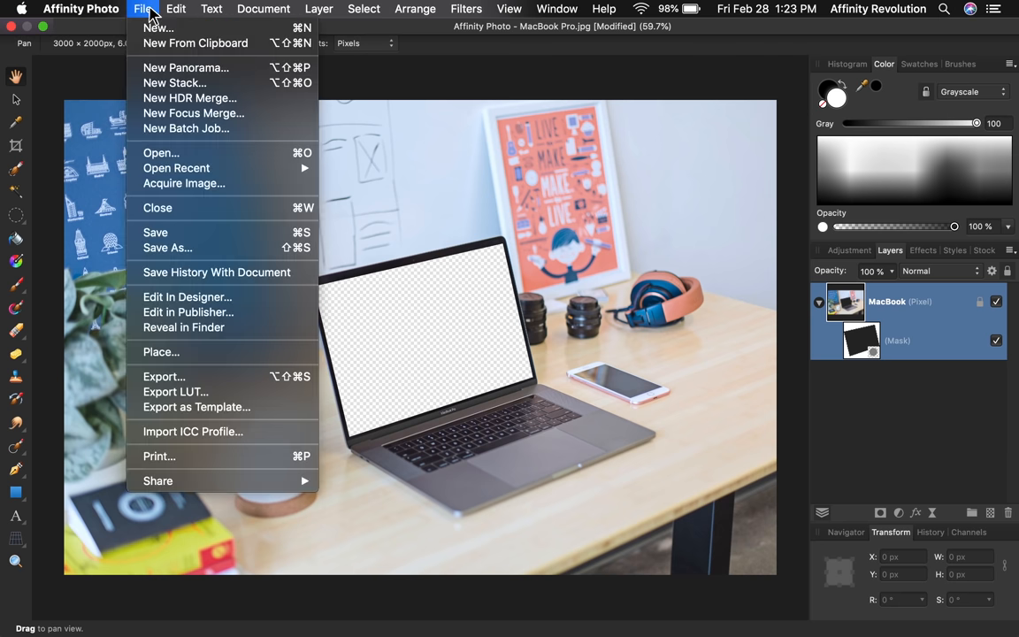
{"action": "mouse_move", "coordinate": [226, 350]}
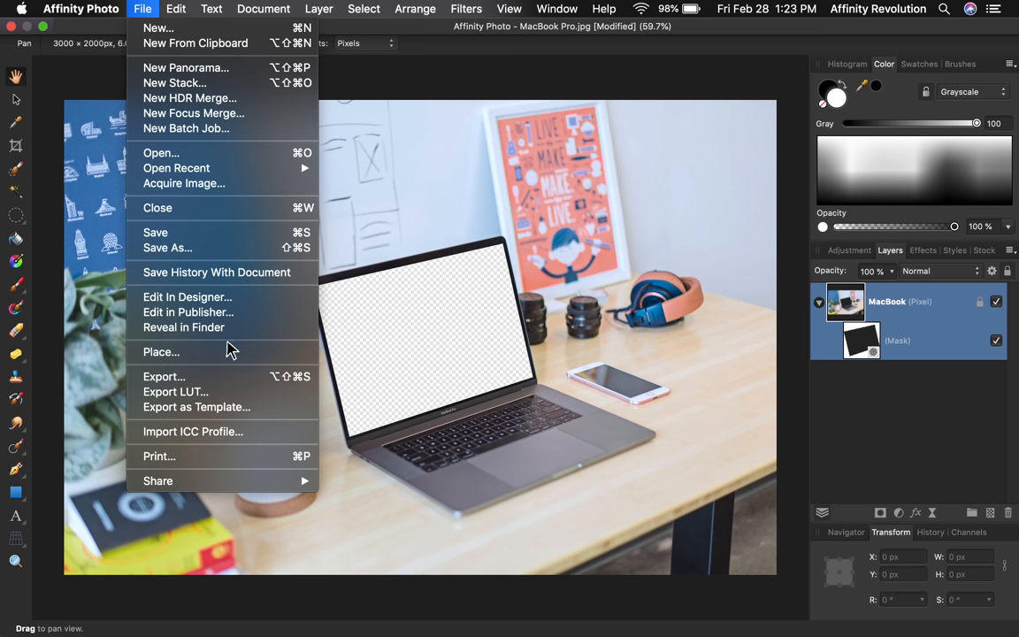
{"action": "left_click", "coordinate": [161, 352]}
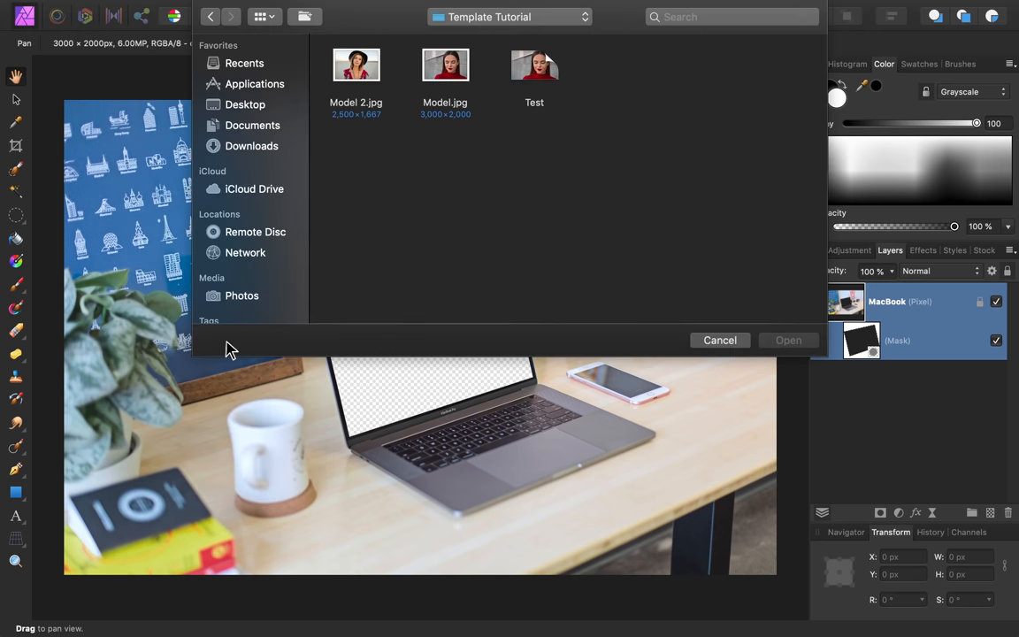
{"action": "left_click", "coordinate": [534, 65]}
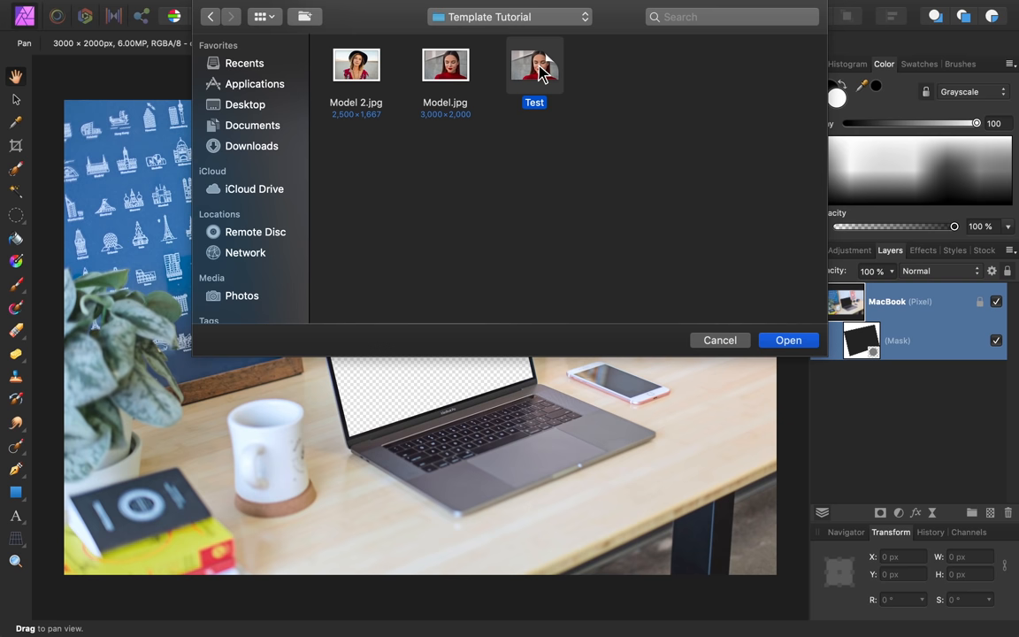
{"action": "left_click", "coordinate": [785, 339]}
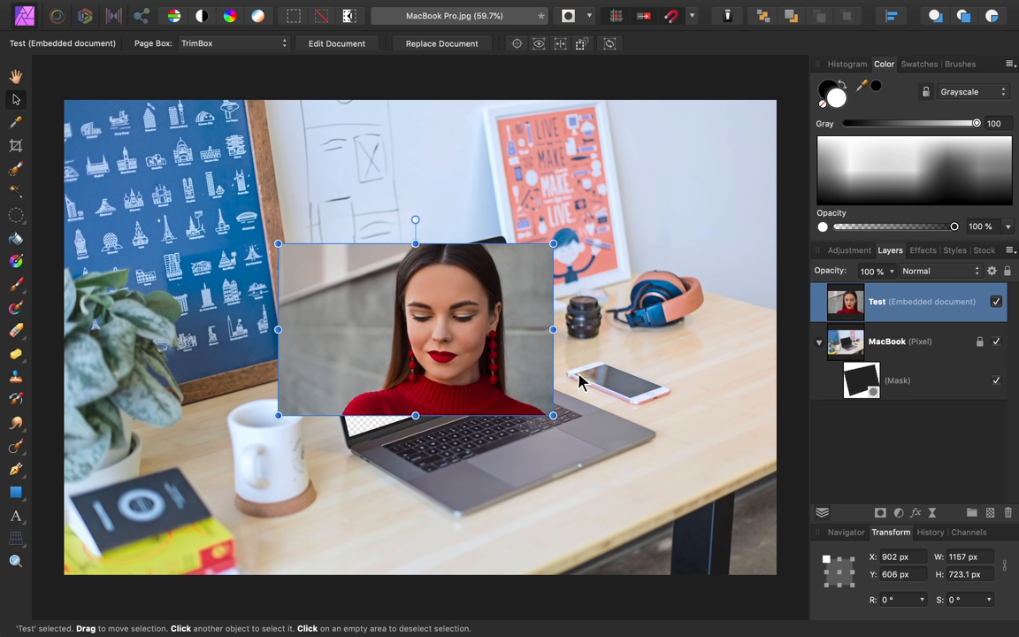
{"action": "mouse_move", "coordinate": [739, 304]}
{"action": "type", "text": "44"}
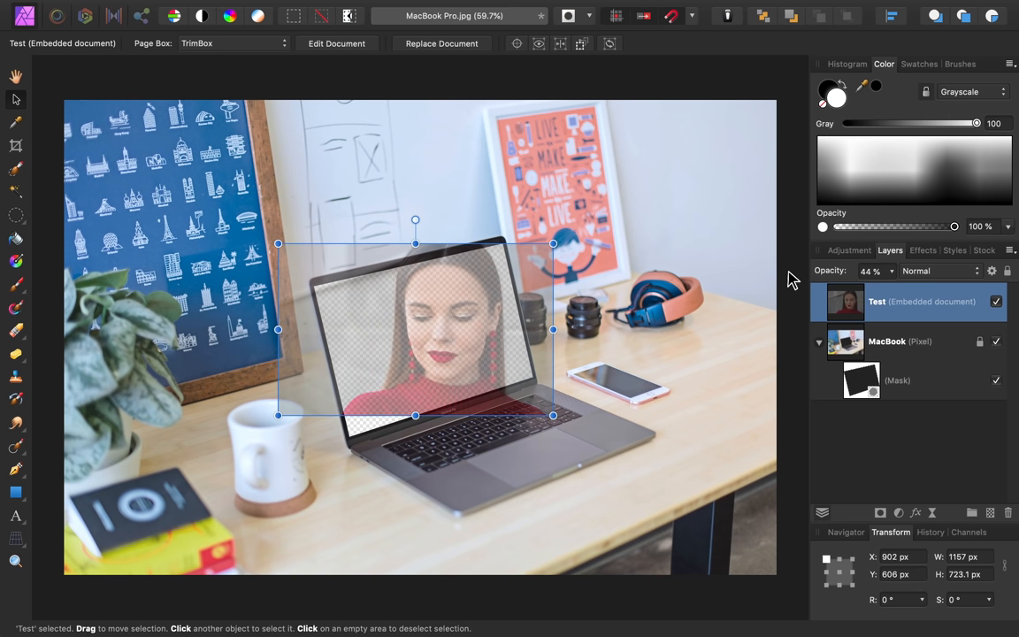
{"action": "mouse_move", "coordinate": [933, 518]}
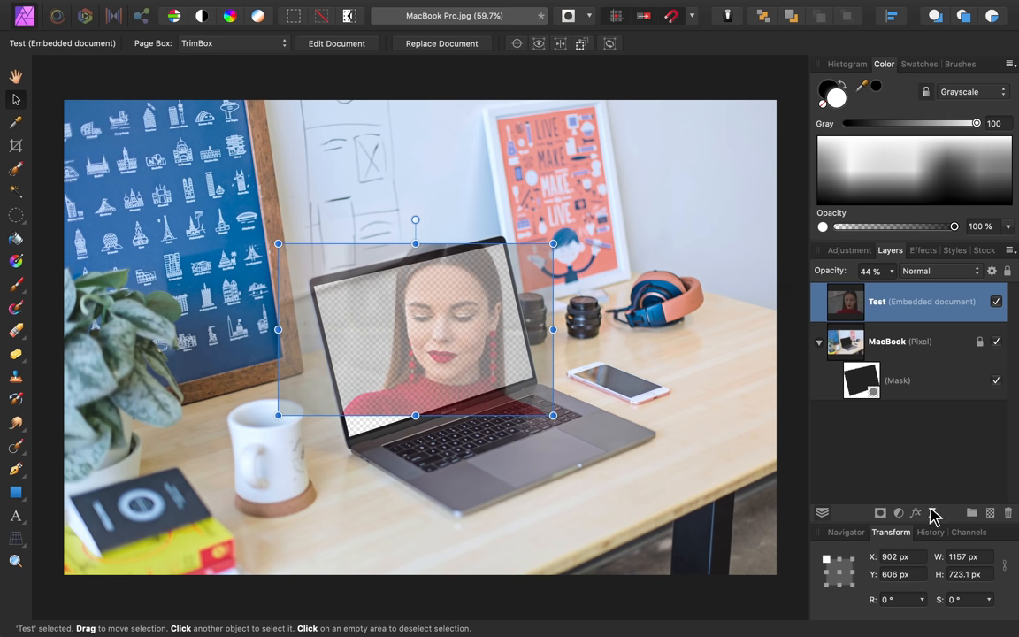
Step: Show the live filters list for the 44%-opacity Test layer
{"action": "left_click", "coordinate": [916, 513]}
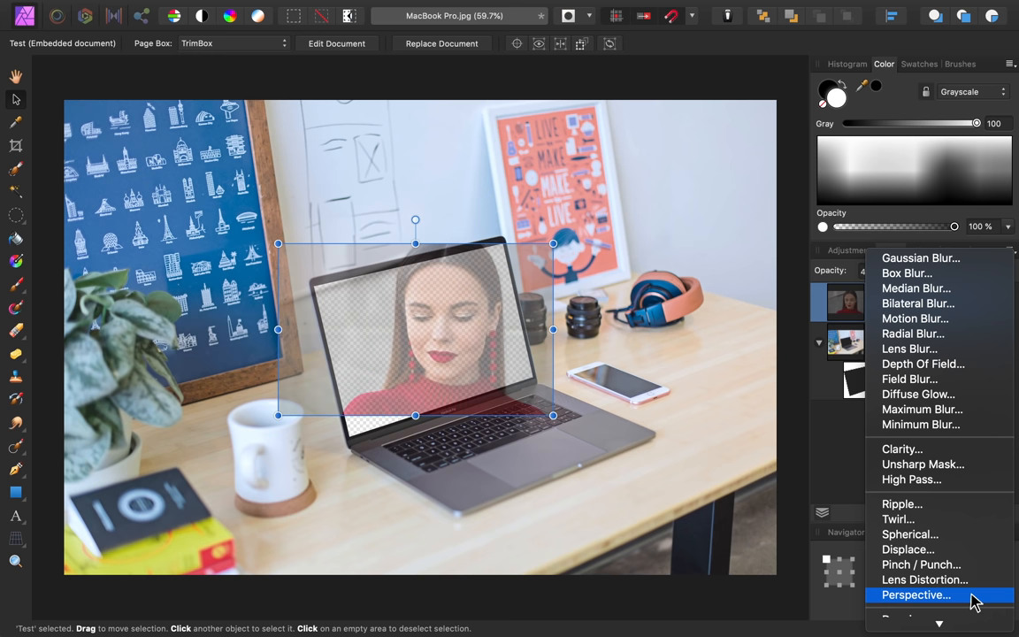
Step: Add a live Perspective filter, fit the portrait's corners to the screen, and move it beneath MacBook
{"action": "left_click", "coordinate": [916, 594]}
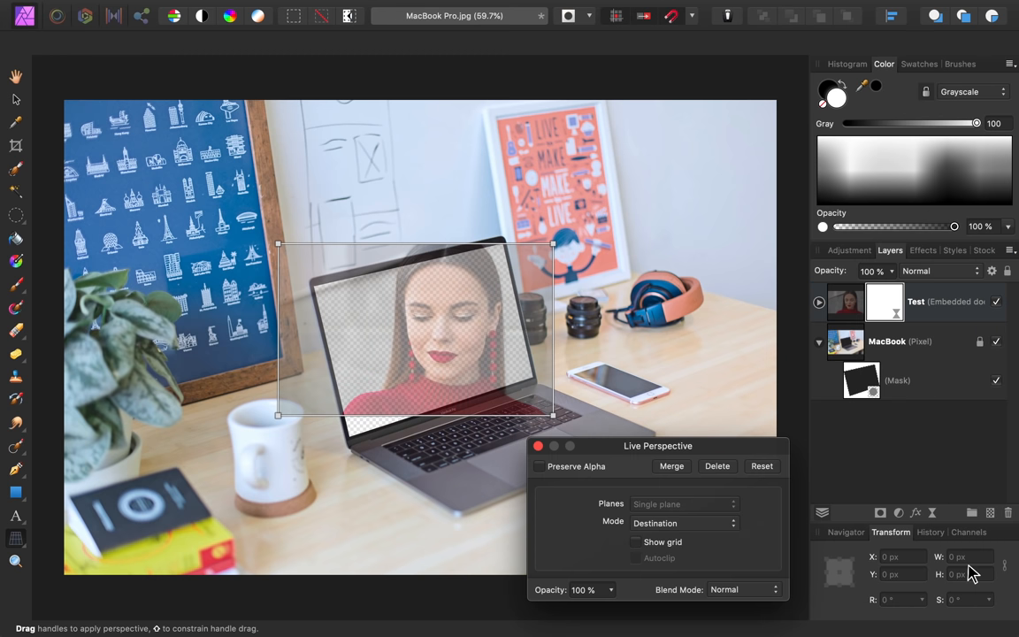
{"action": "mouse_move", "coordinate": [519, 425]}
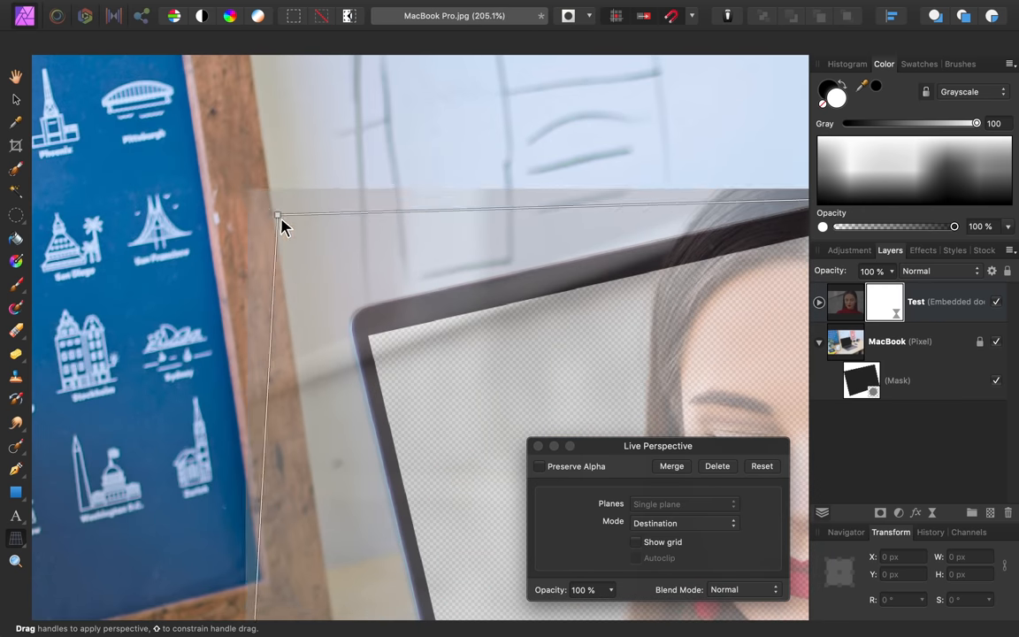
{"action": "left_click_drag", "start_coordinate": [275, 216], "coordinate": [368, 336]}
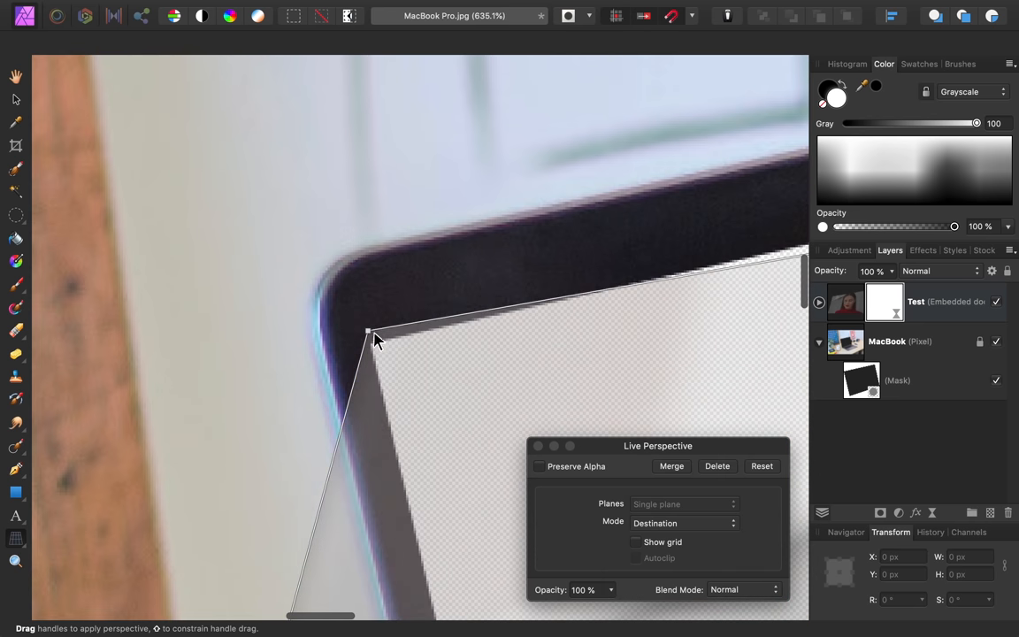
{"action": "left_click_drag", "start_coordinate": [368, 333], "coordinate": [368, 343]}
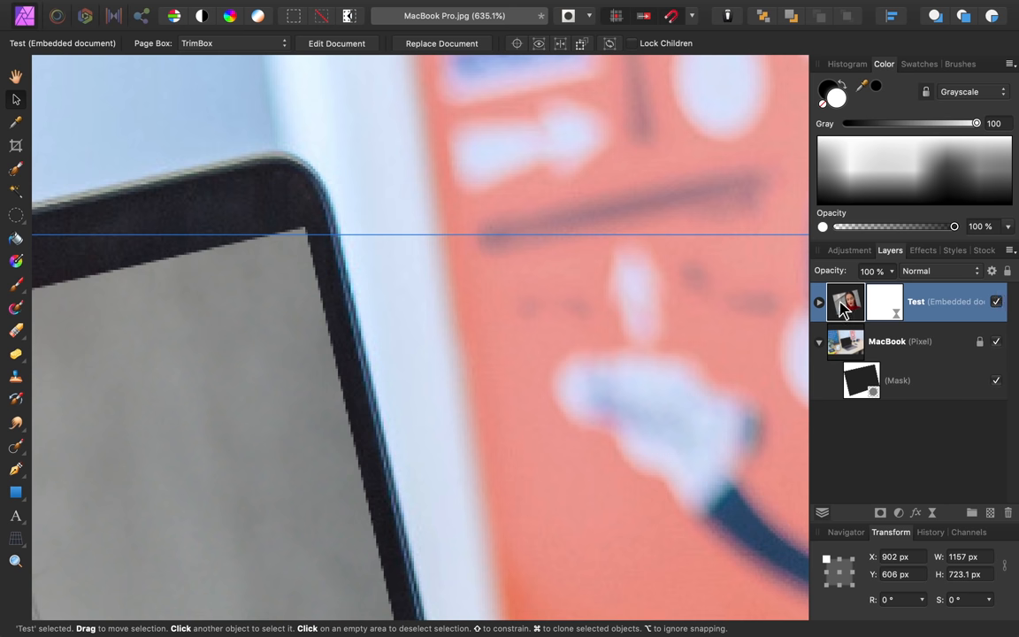
{"action": "left_click_drag", "start_coordinate": [916, 301], "coordinate": [916, 378]}
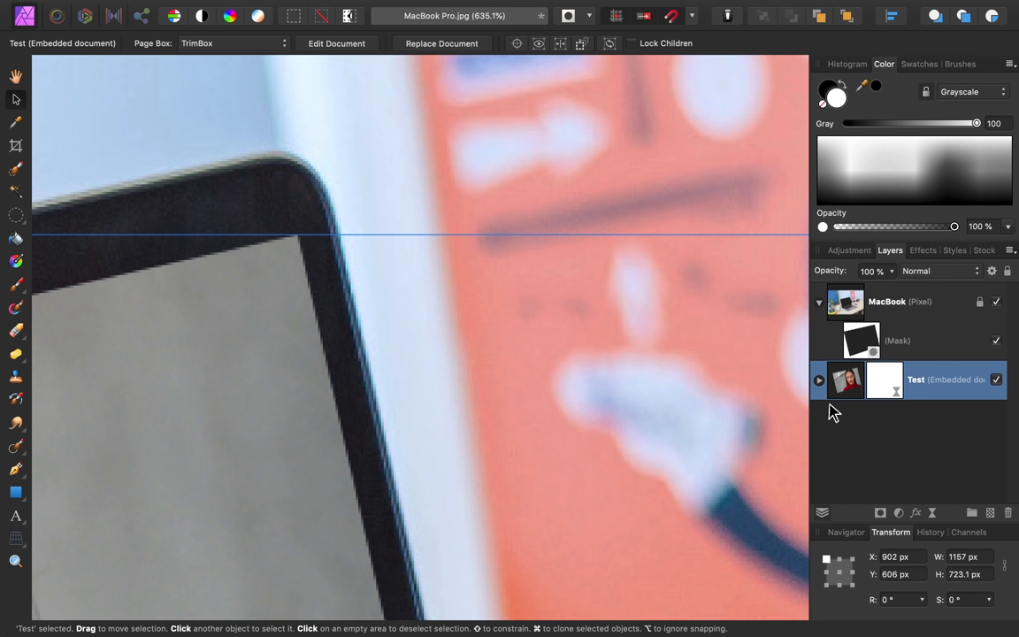
{"action": "mouse_move", "coordinate": [859, 410]}
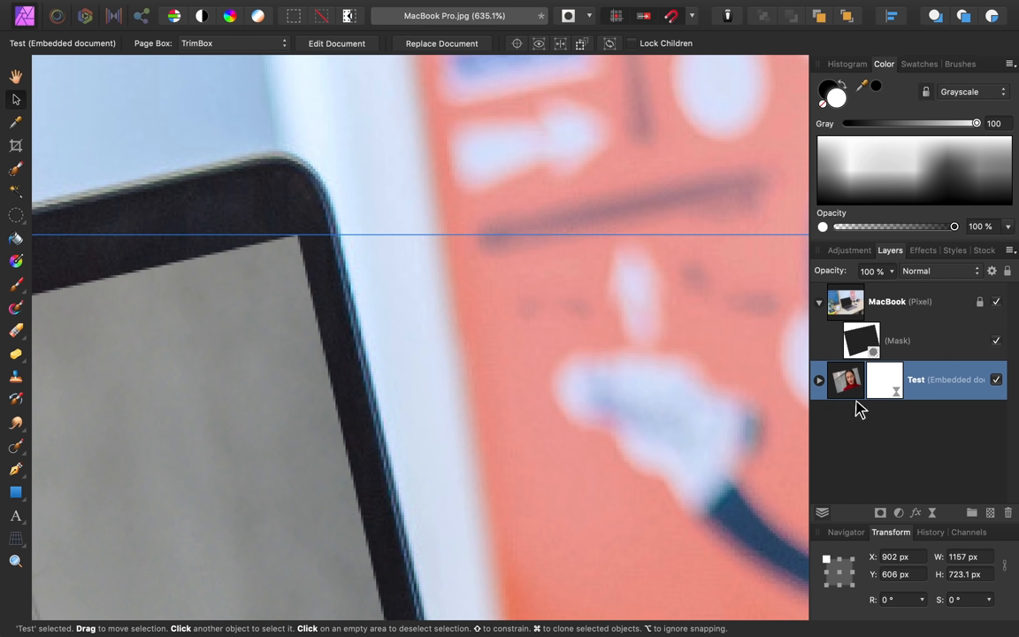
Step: Rename the embedded document layer to 'Your Photo'
{"action": "double_click", "coordinate": [946, 378]}
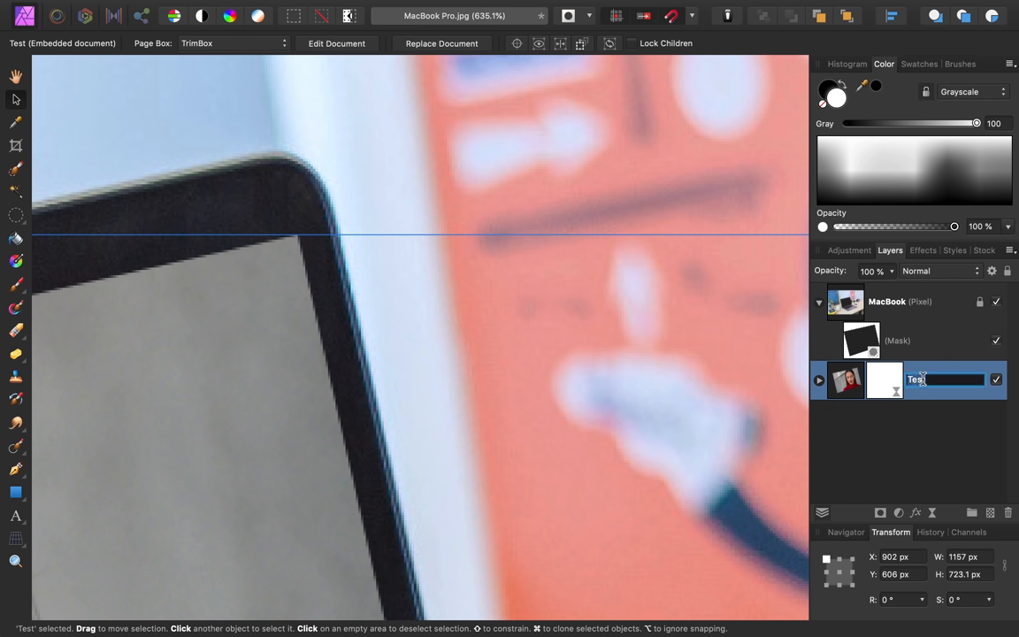
{"action": "type", "text": "Your Ph"}
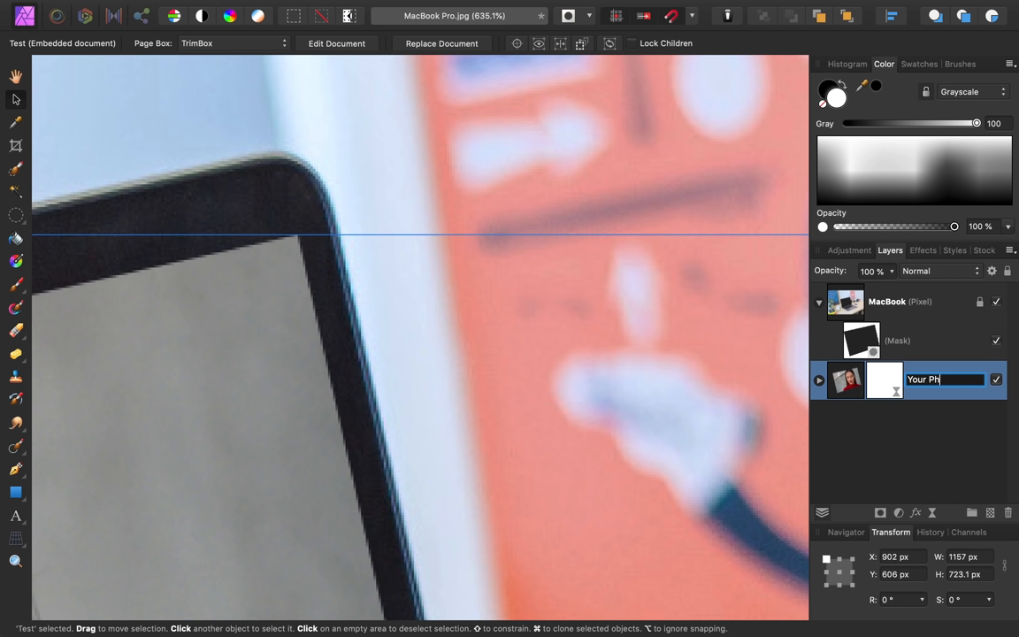
{"action": "key", "text": "Return"}
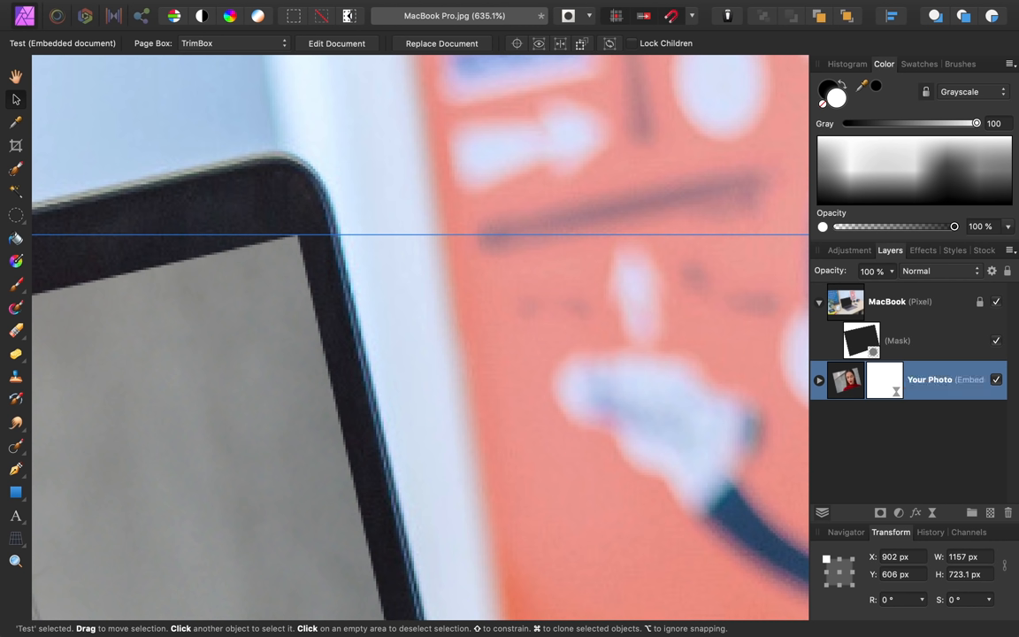
{"action": "mouse_move", "coordinate": [929, 379]}
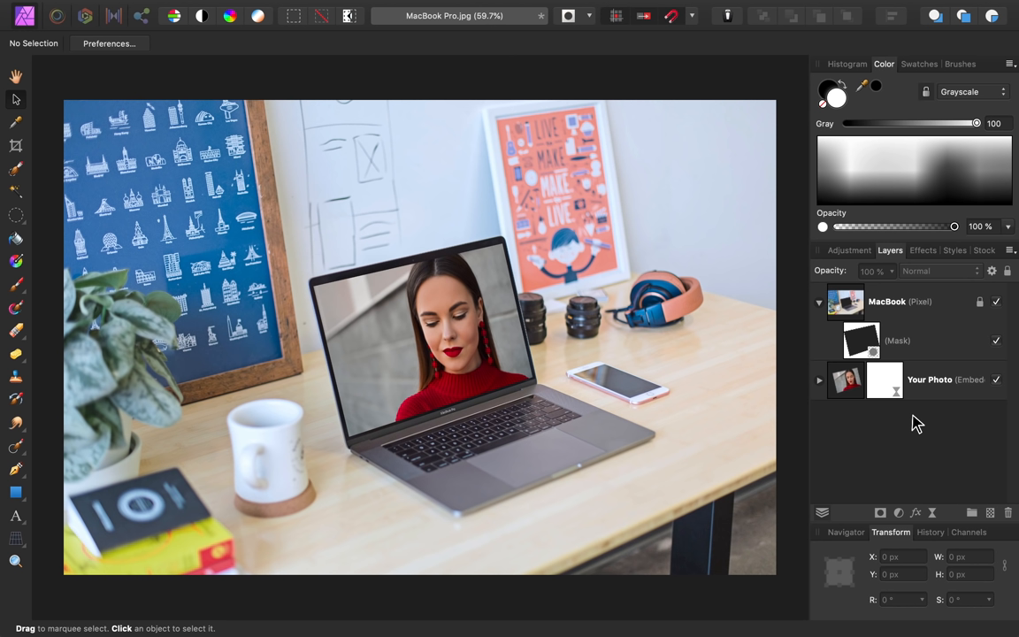
Step: Clear the selection so the finished mockup with the portrait in the laptop screen is visible
{"action": "left_click", "coordinate": [899, 513]}
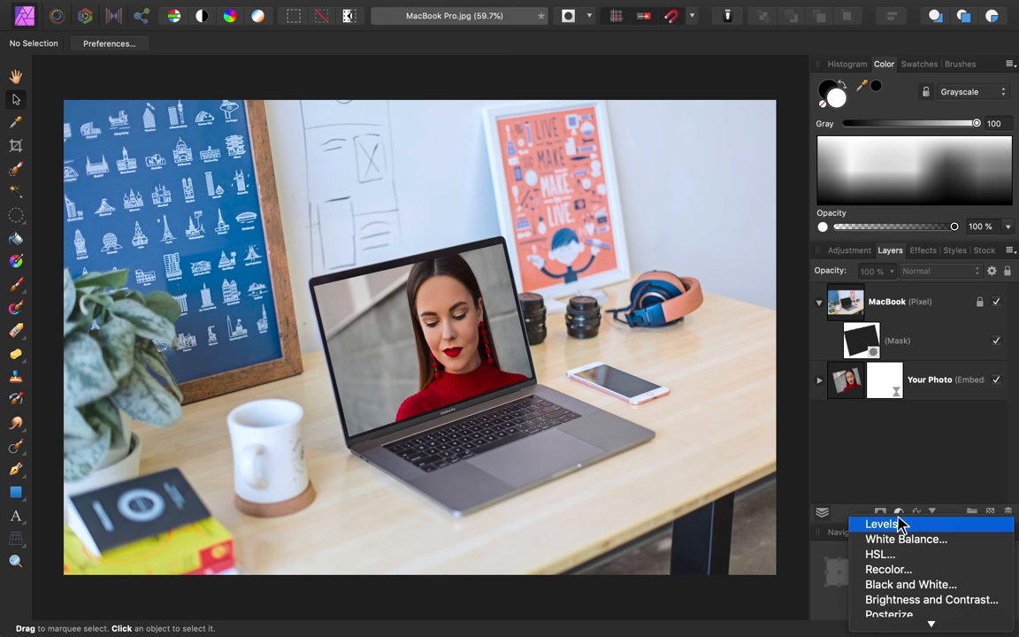
Step: Add a White Balance adjustment warmed slightly to 6% and close its settings
{"action": "left_click", "coordinate": [905, 538]}
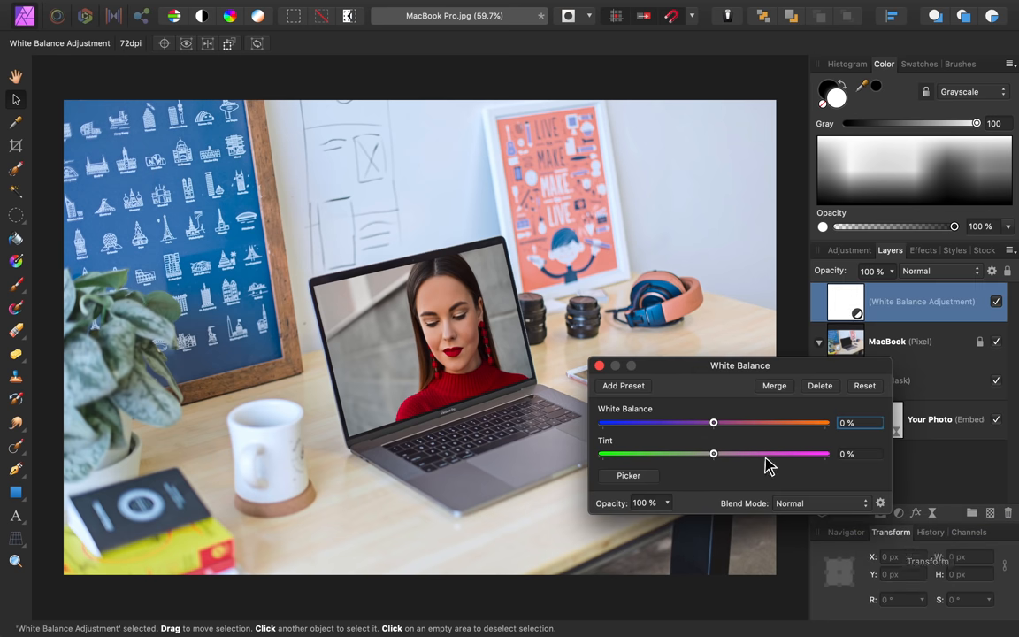
{"action": "left_click_drag", "start_coordinate": [714, 423], "coordinate": [721, 423]}
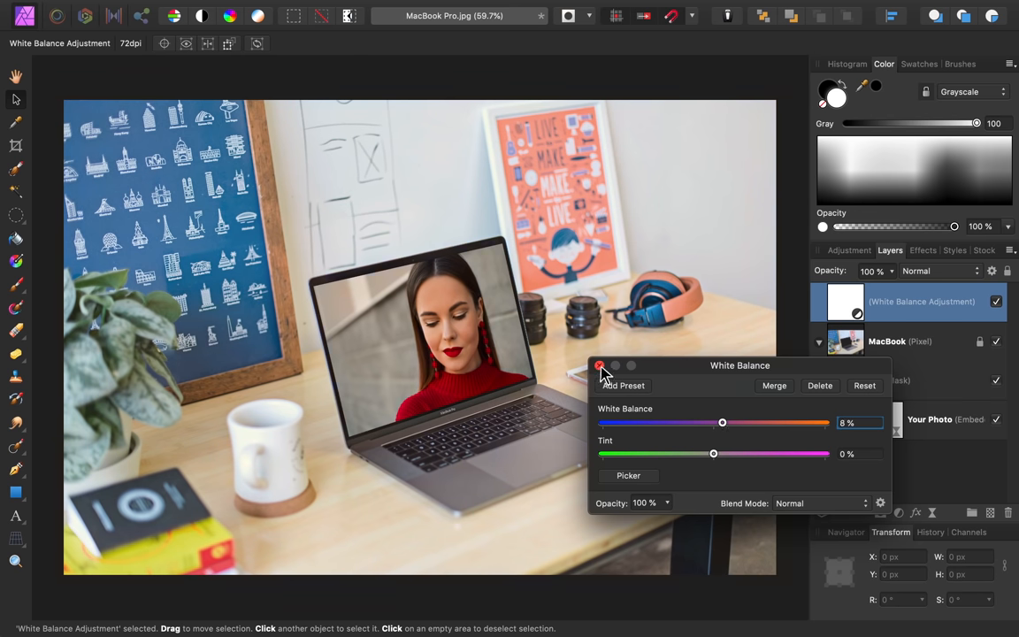
{"action": "left_click", "coordinate": [599, 365]}
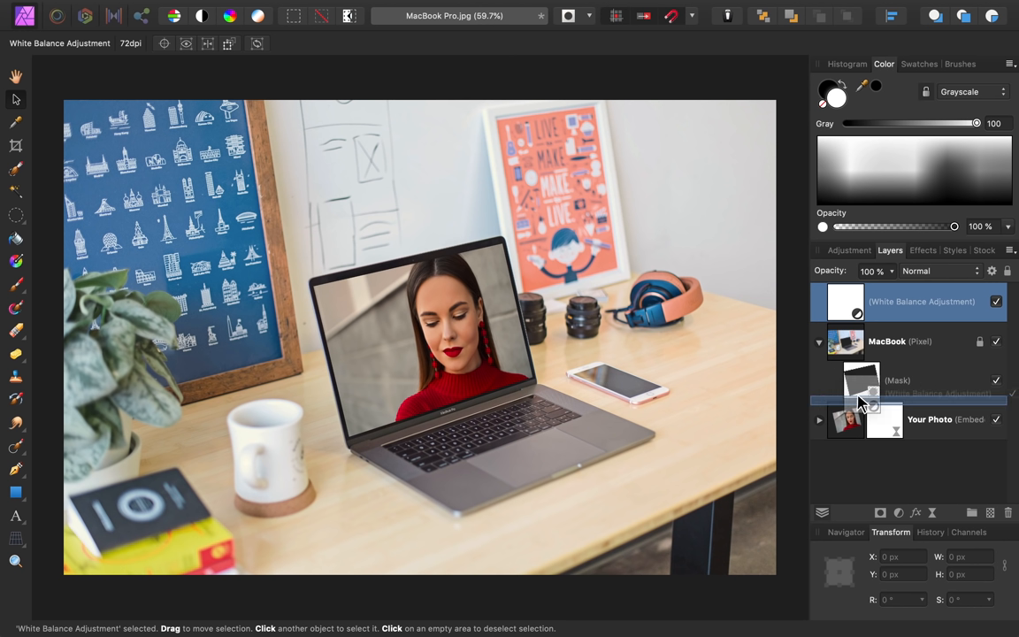
Step: Move the White Balance layer between MacBook and Your Photo and toggle it to compare
{"action": "left_click_drag", "start_coordinate": [919, 301], "coordinate": [919, 380]}
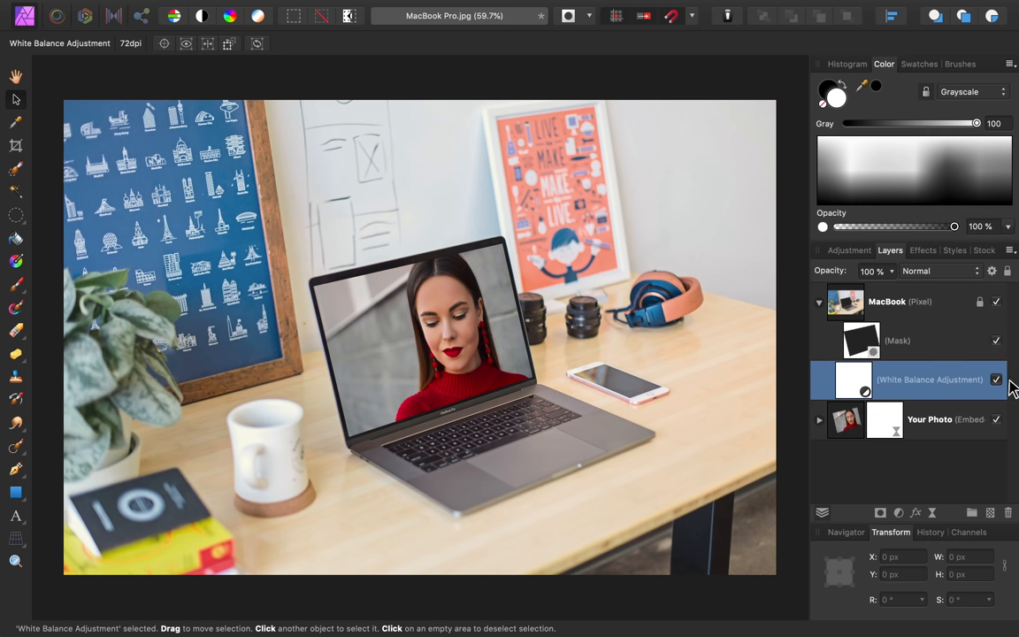
{"action": "left_click", "coordinate": [997, 379]}
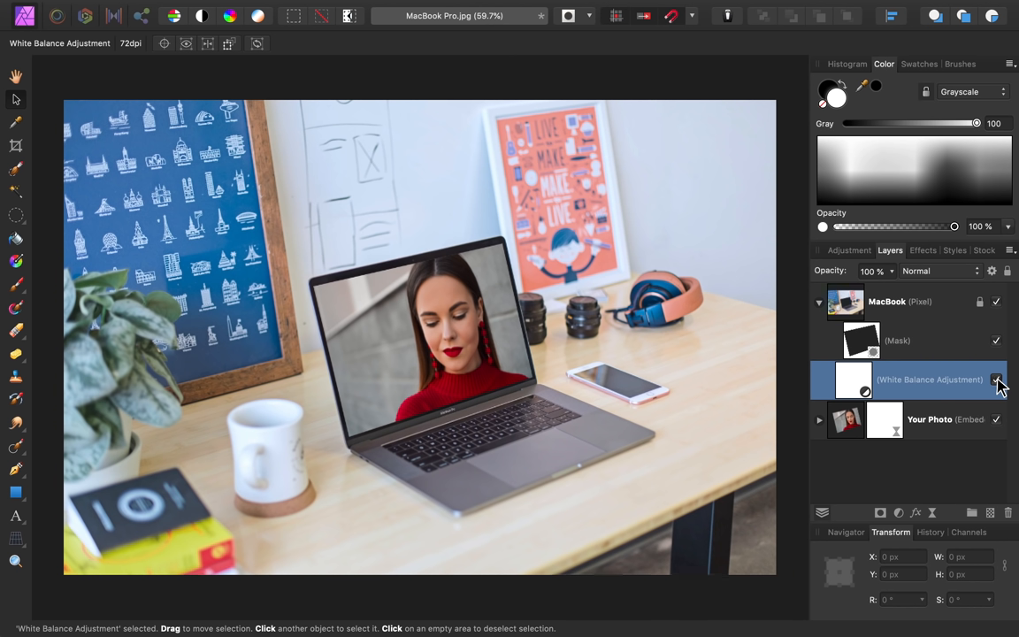
{"action": "mouse_move", "coordinate": [997, 382]}
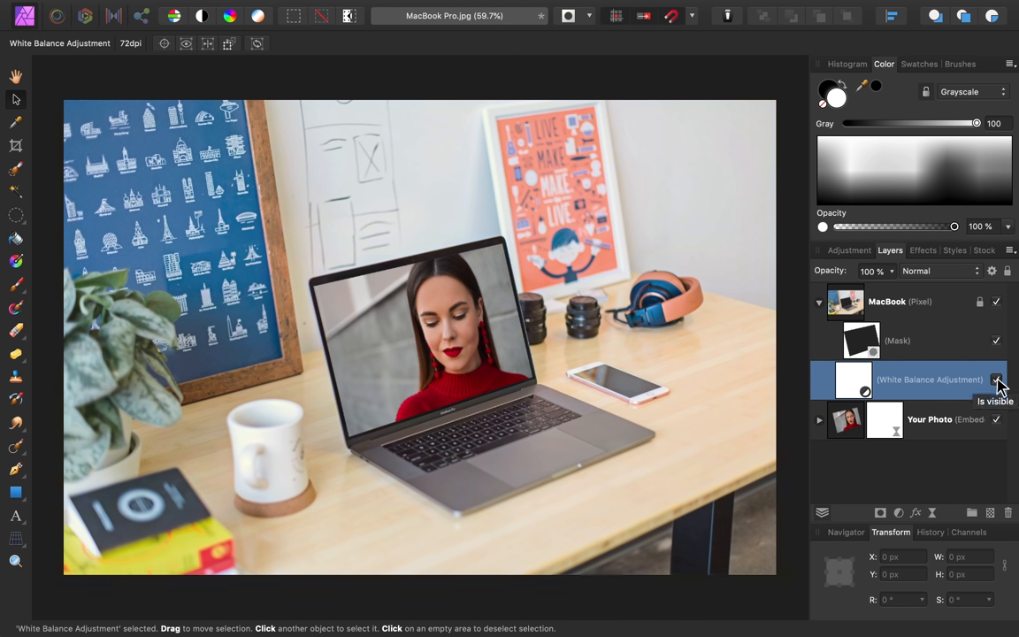
{"action": "left_click", "coordinate": [997, 378]}
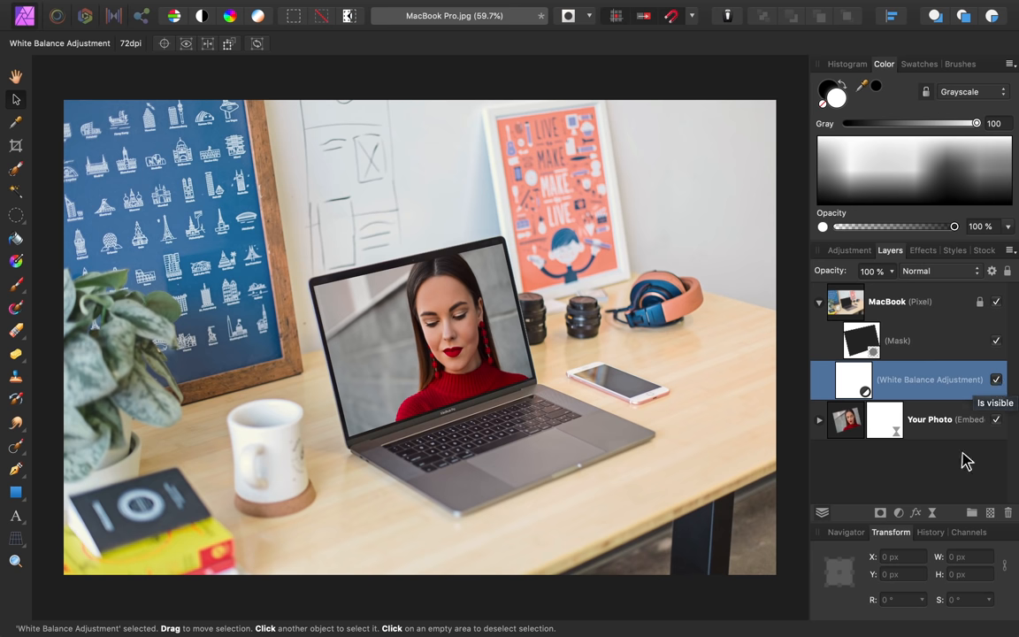
{"action": "left_click", "coordinate": [899, 513]}
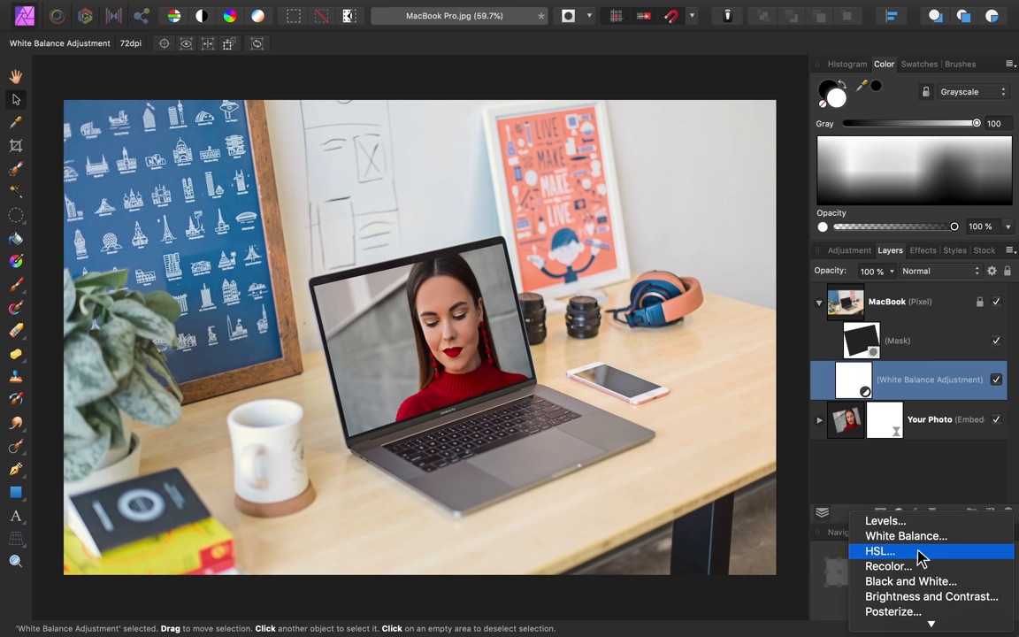
{"action": "left_click", "coordinate": [879, 551]}
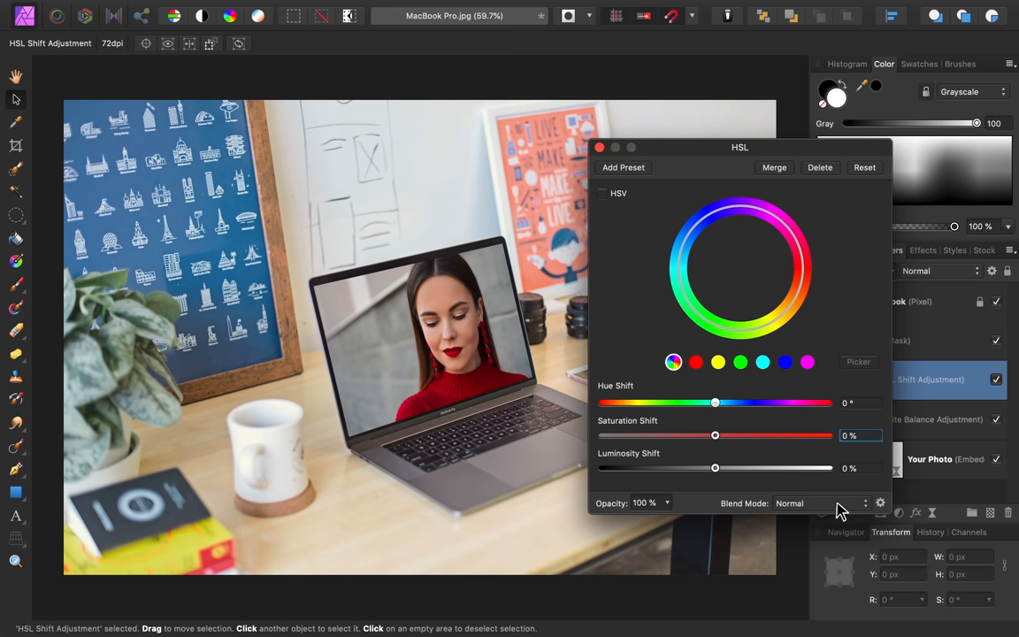
{"action": "left_click_drag", "start_coordinate": [714, 435], "coordinate": [725, 435]}
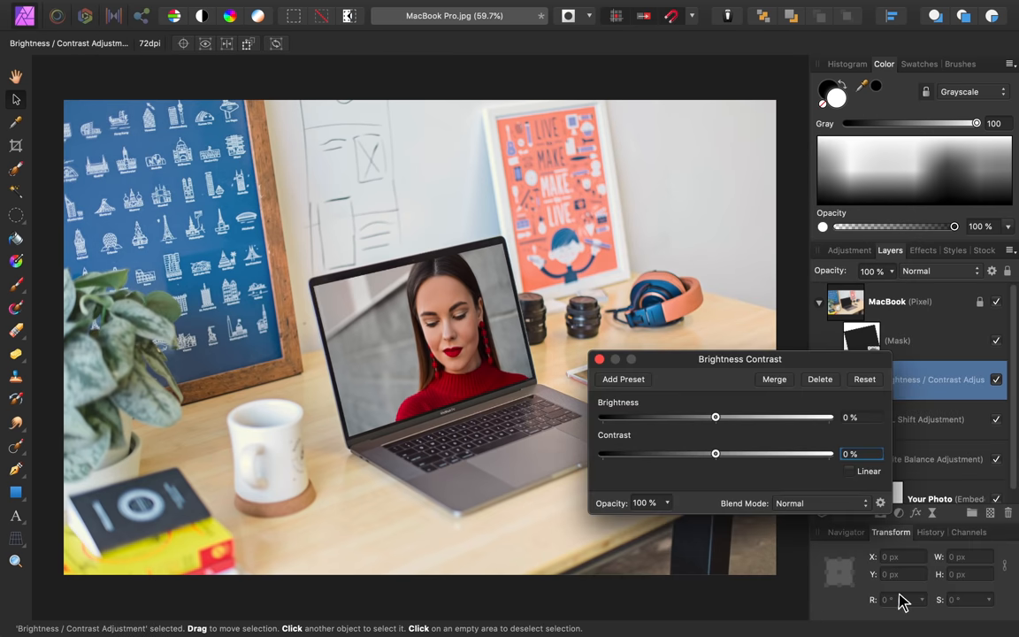
{"action": "mouse_move", "coordinate": [716, 456]}
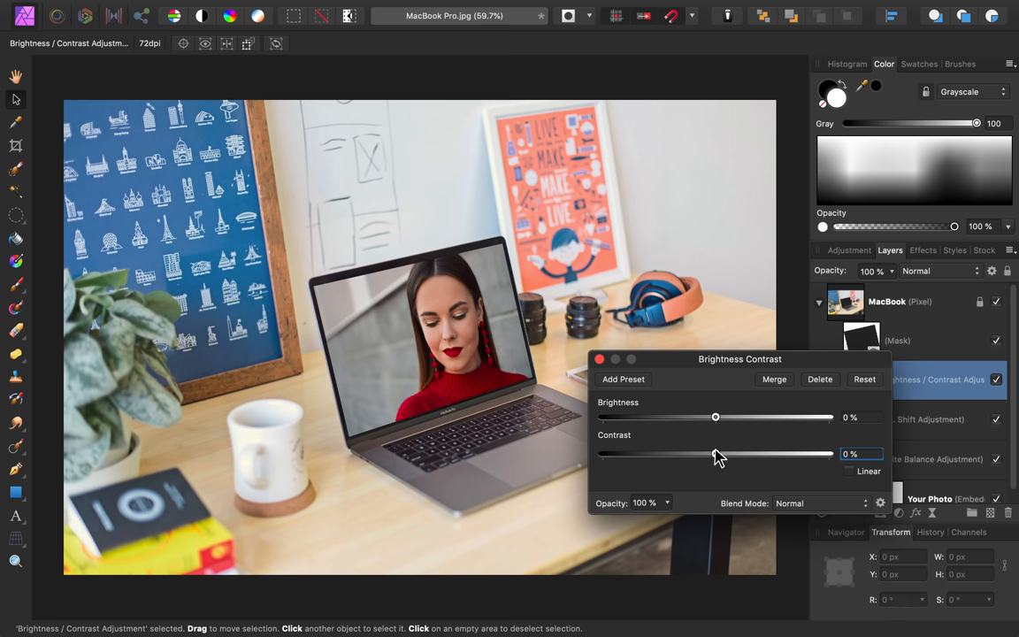
{"action": "left_click_drag", "start_coordinate": [714, 453], "coordinate": [732, 453]}
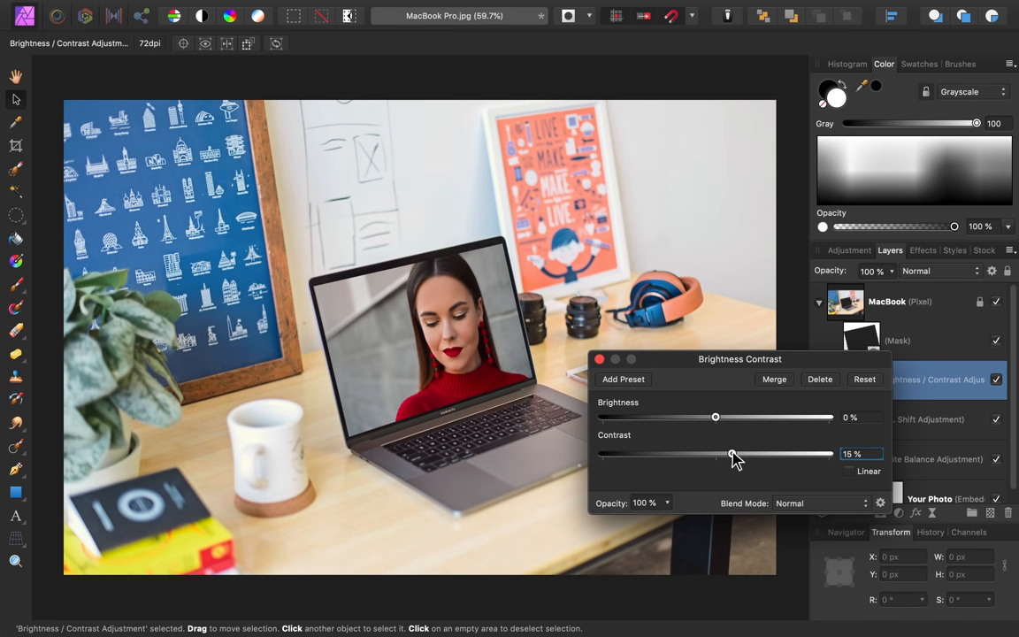
{"action": "left_click", "coordinate": [597, 359]}
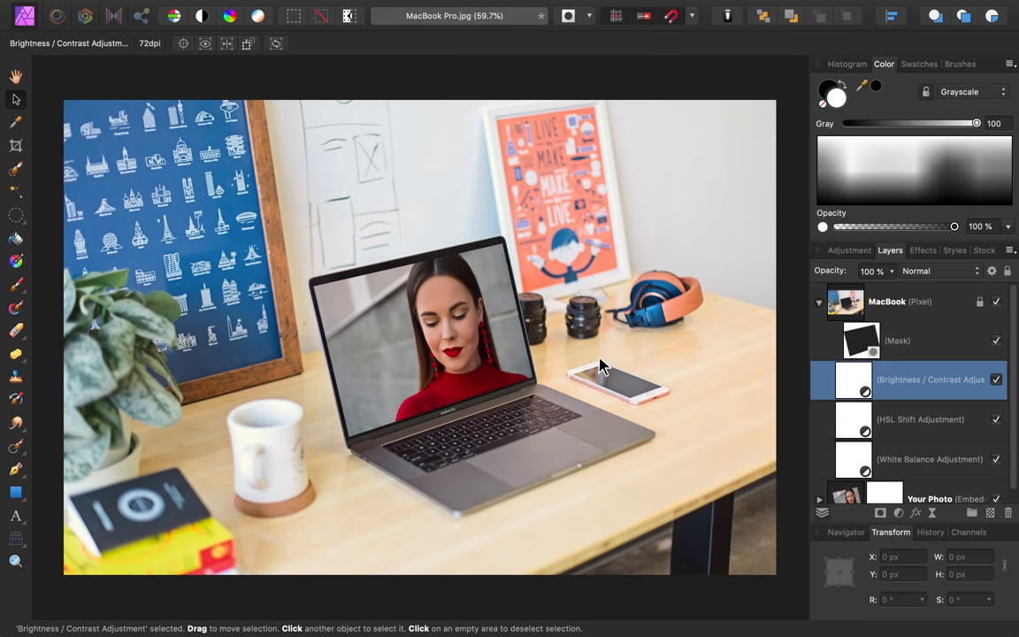
{"action": "mouse_move", "coordinate": [898, 459]}
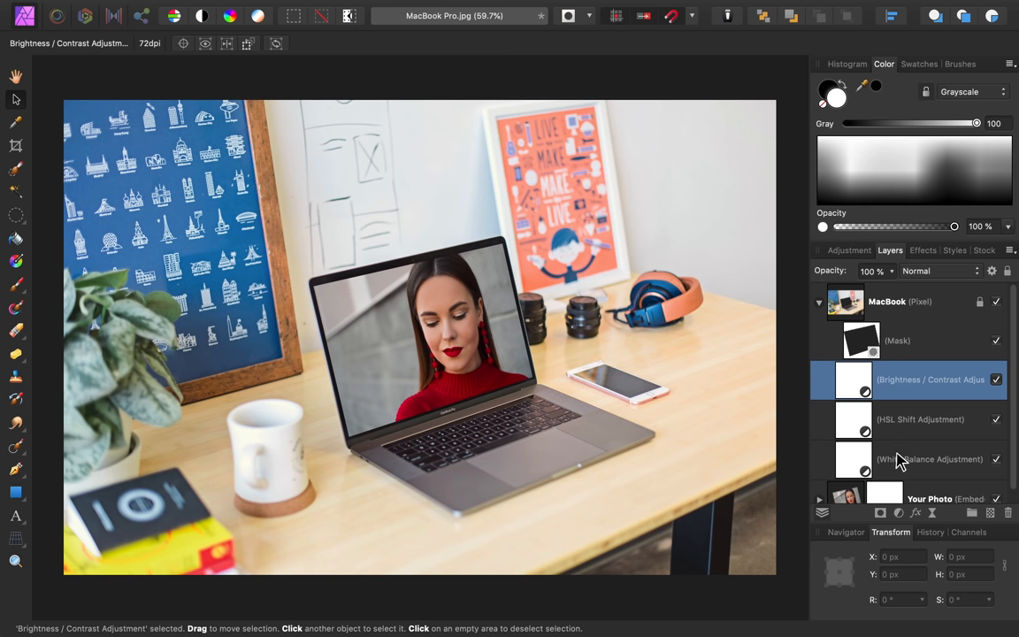
{"action": "left_click", "coordinate": [928, 458]}
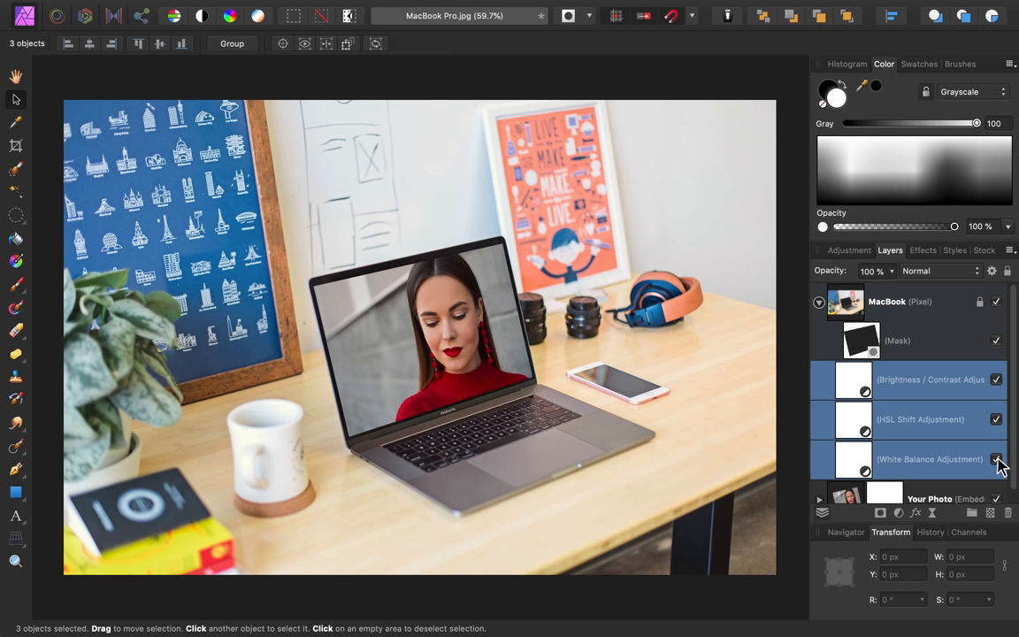
{"action": "left_click", "coordinate": [998, 460]}
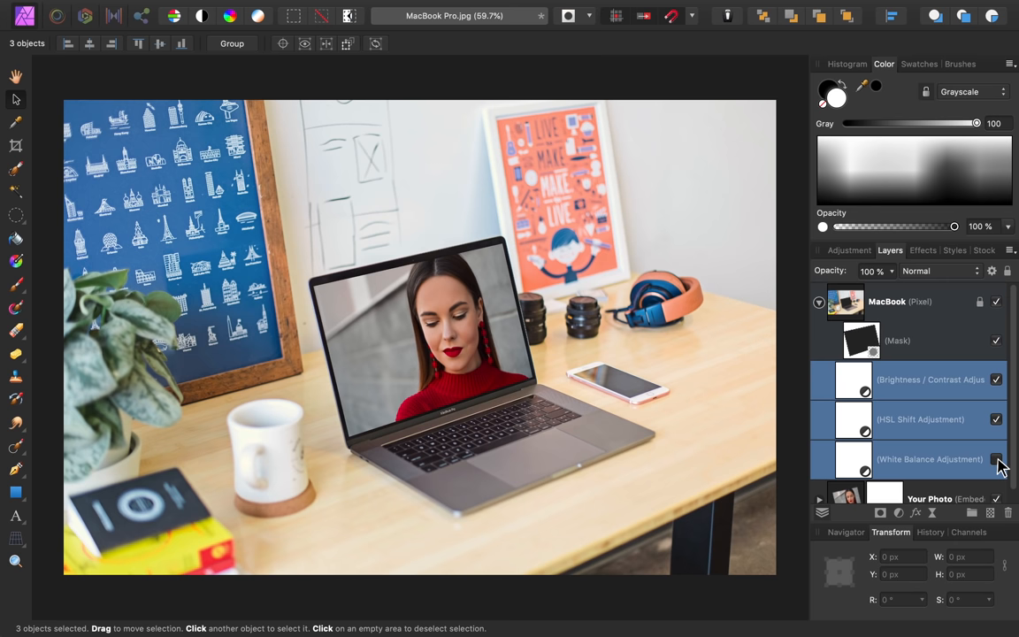
{"action": "mouse_move", "coordinate": [996, 460]}
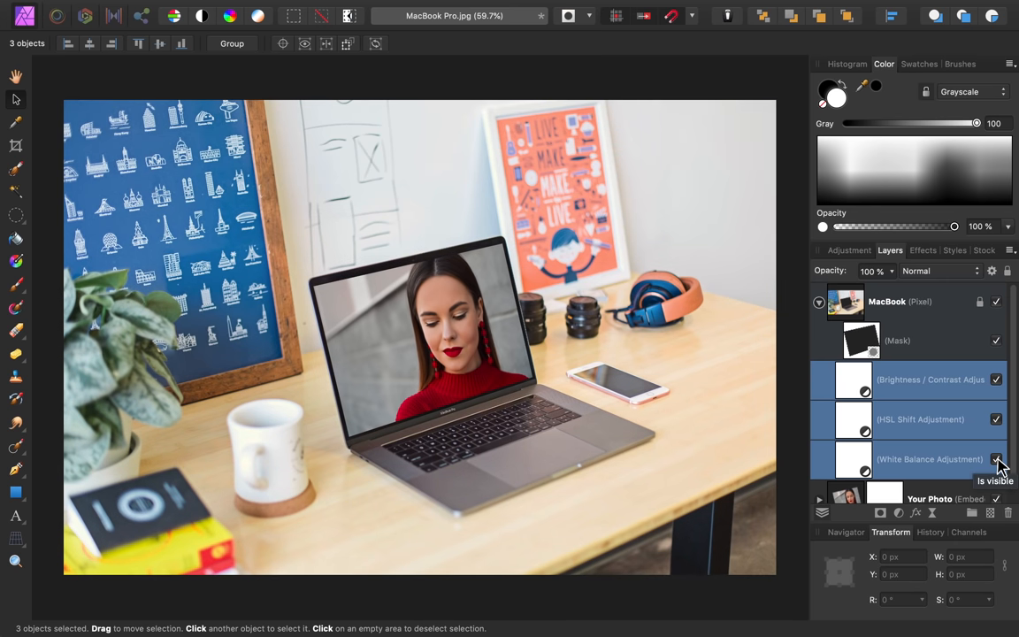
{"action": "left_click", "coordinate": [995, 460]}
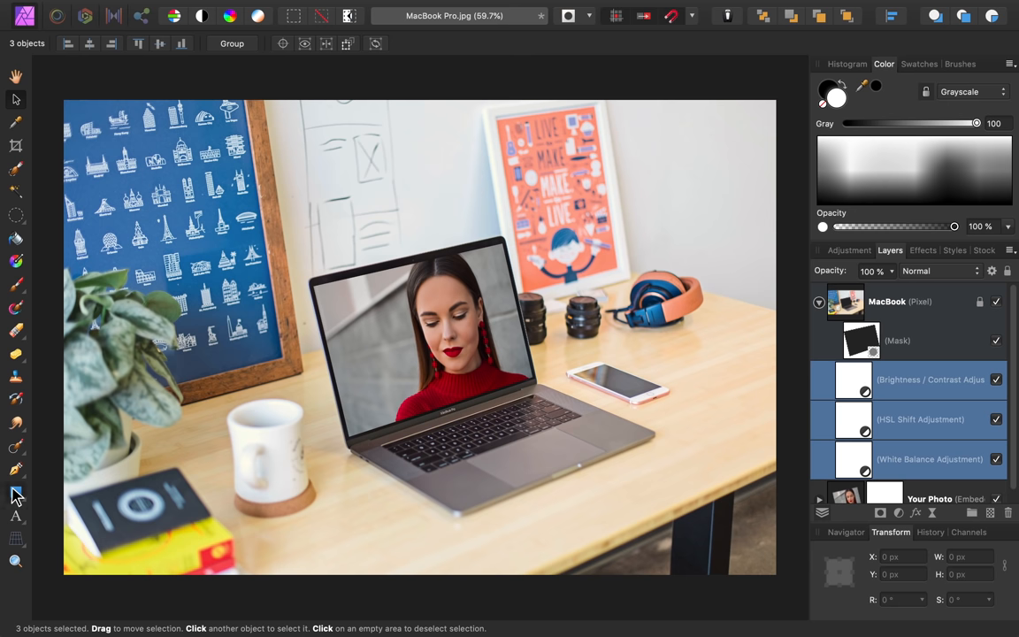
Step: Draw a white rectangle over the laptop screen and turn it into a diagonal stripe above Your Photo
{"action": "left_click_drag", "start_coordinate": [334, 219], "coordinate": [442, 407]}
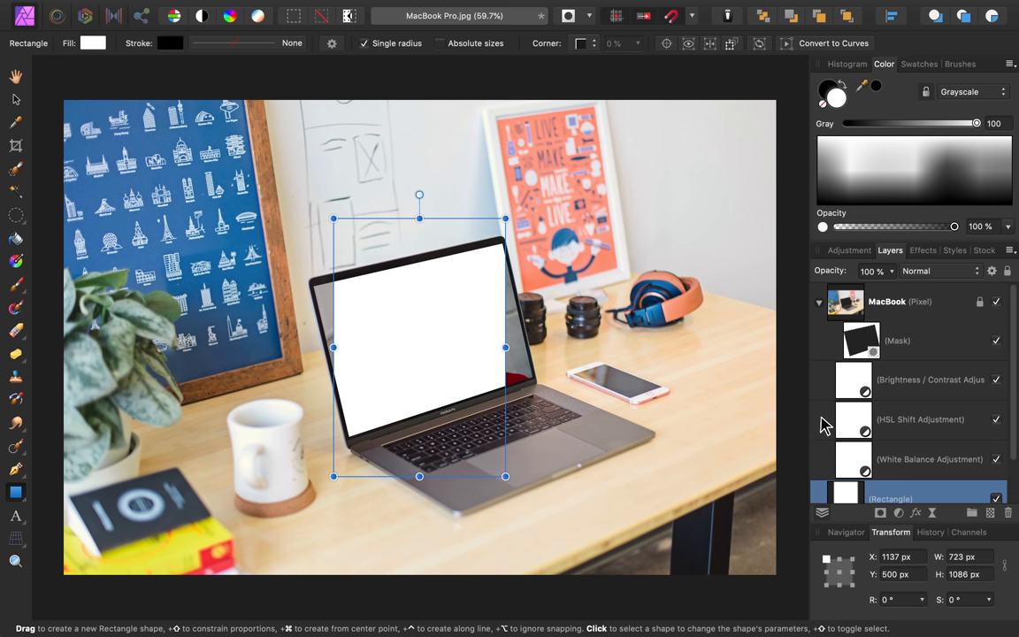
{"action": "left_click", "coordinate": [817, 300]}
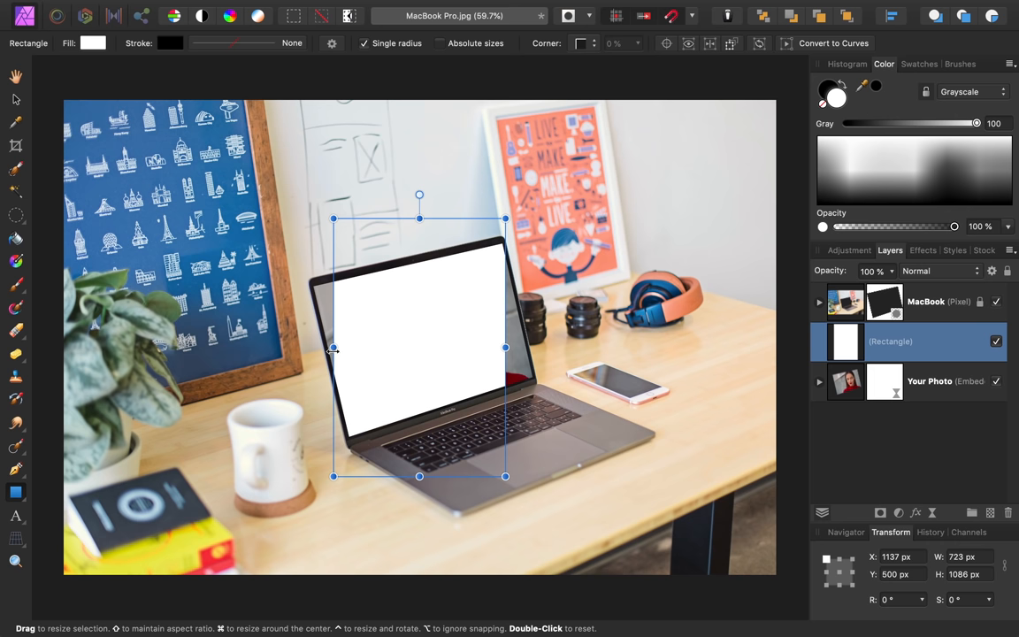
{"action": "left_click_drag", "start_coordinate": [333, 346], "coordinate": [439, 347]}
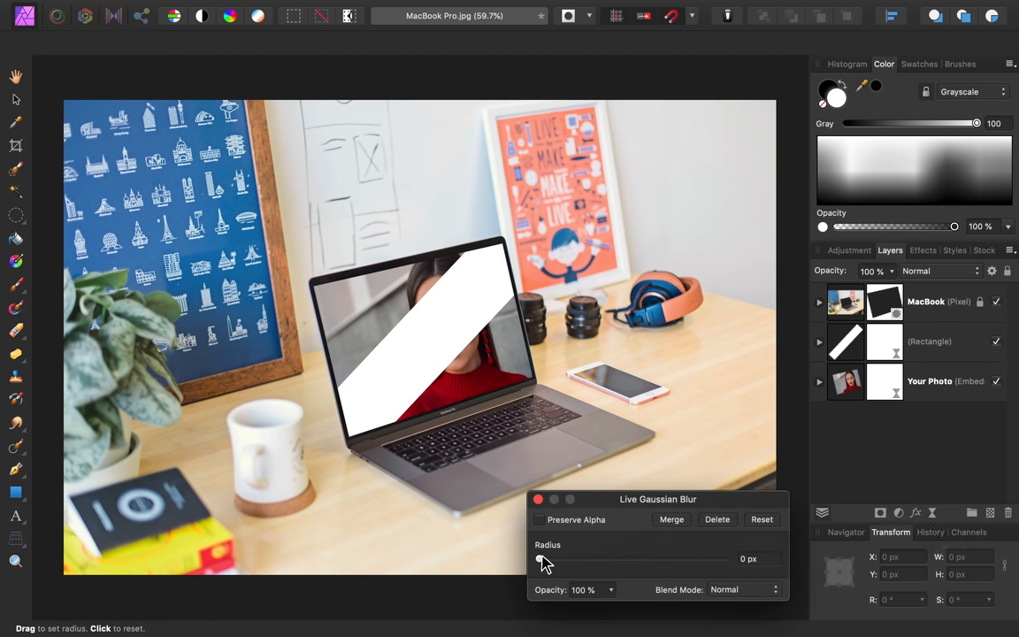
Step: Blur the stripe with Live Gaussian Blur and rename its layer Light Reflection
{"action": "left_click_drag", "start_coordinate": [541, 559], "coordinate": [726, 558]}
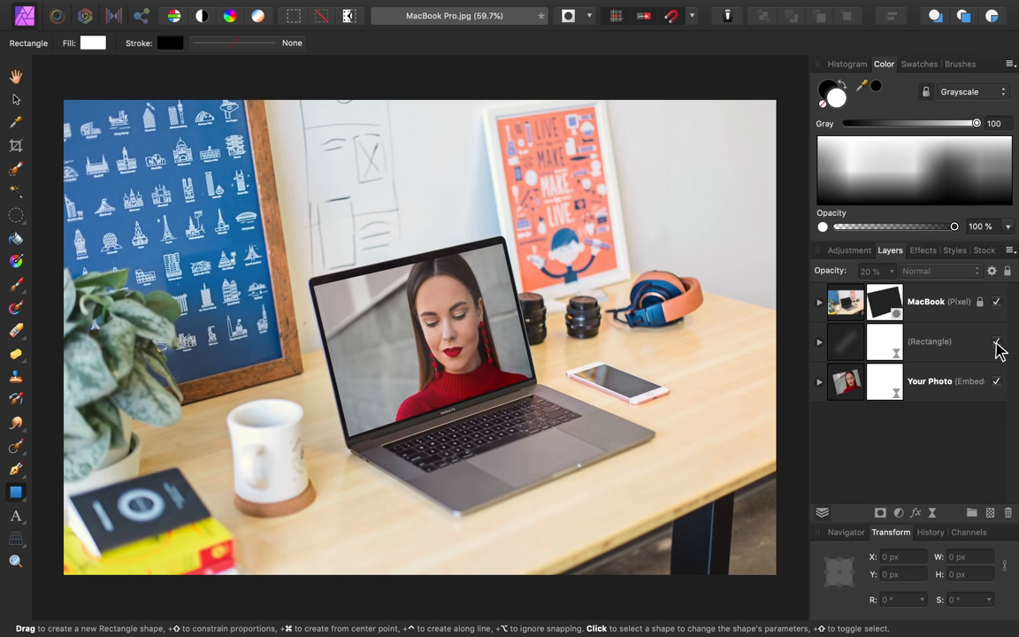
{"action": "double_click", "coordinate": [928, 340]}
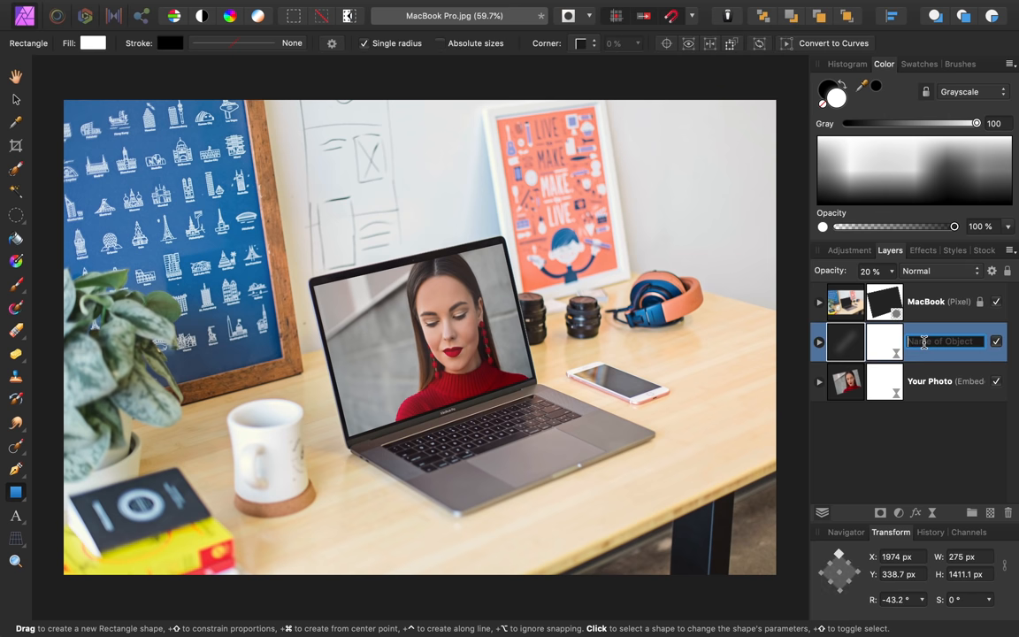
{"action": "type", "text": "Light Reflection"}
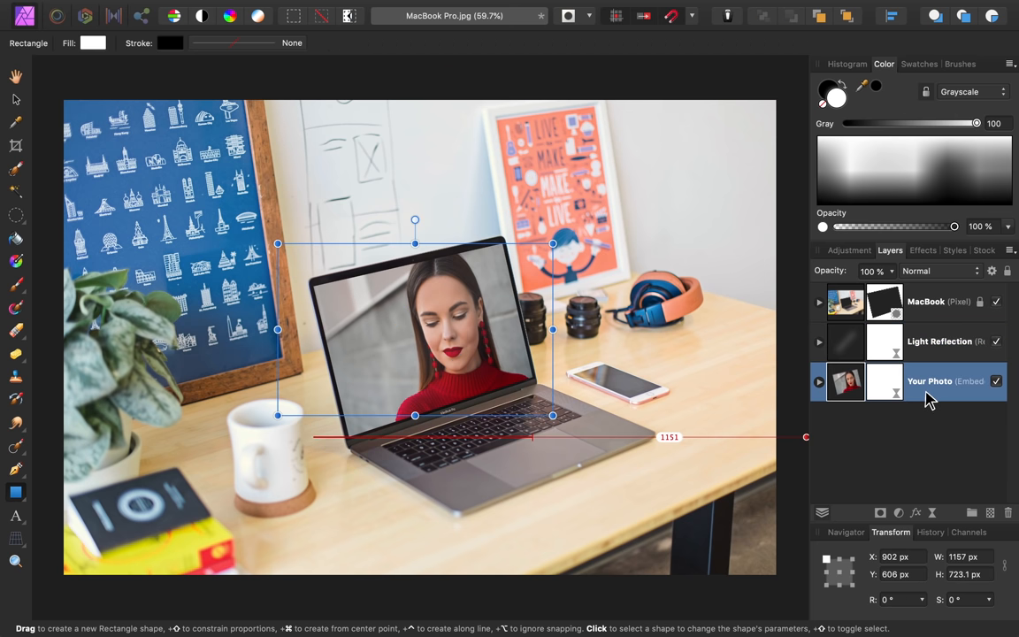
Step: Open the Your Photo embedded document, place Model 2.jpg and check the result in the MacBook Pro mockup
{"action": "double_click", "coordinate": [845, 381]}
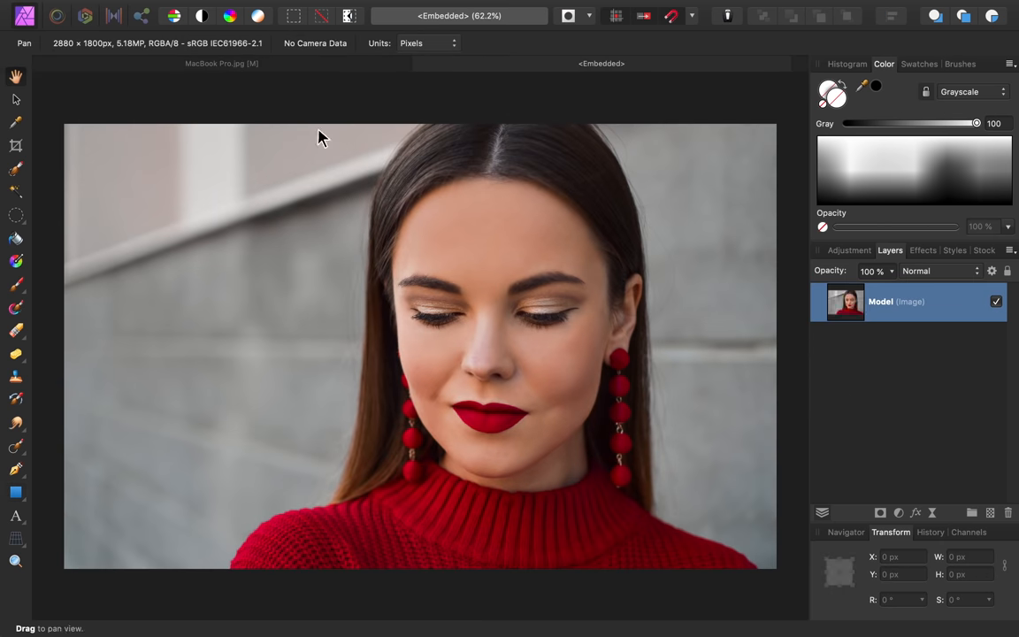
{"action": "left_click", "coordinate": [142, 9]}
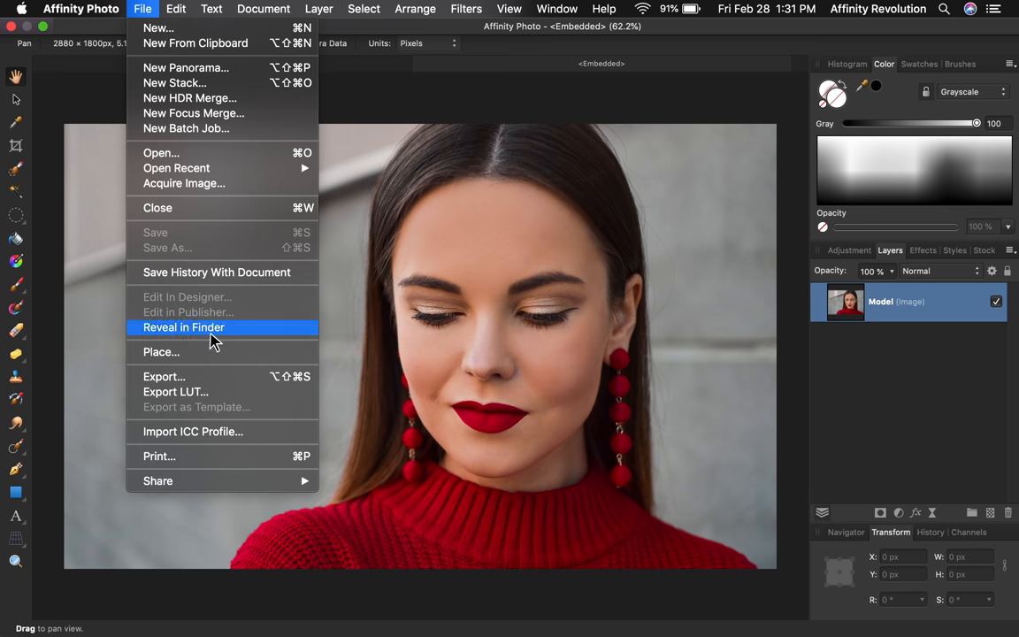
{"action": "left_click", "coordinate": [161, 350]}
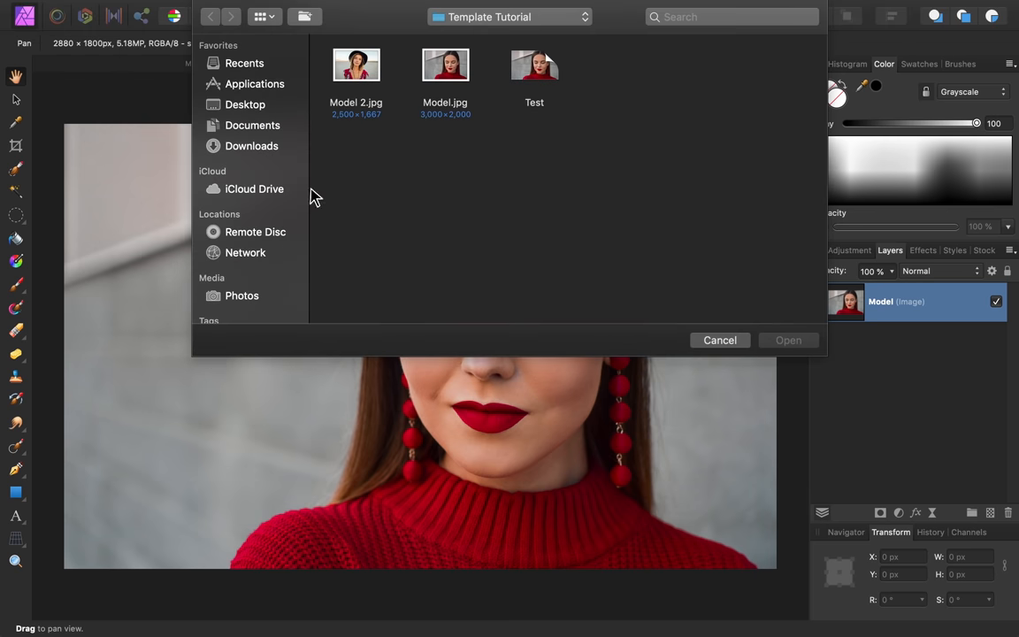
{"action": "left_click", "coordinate": [788, 340]}
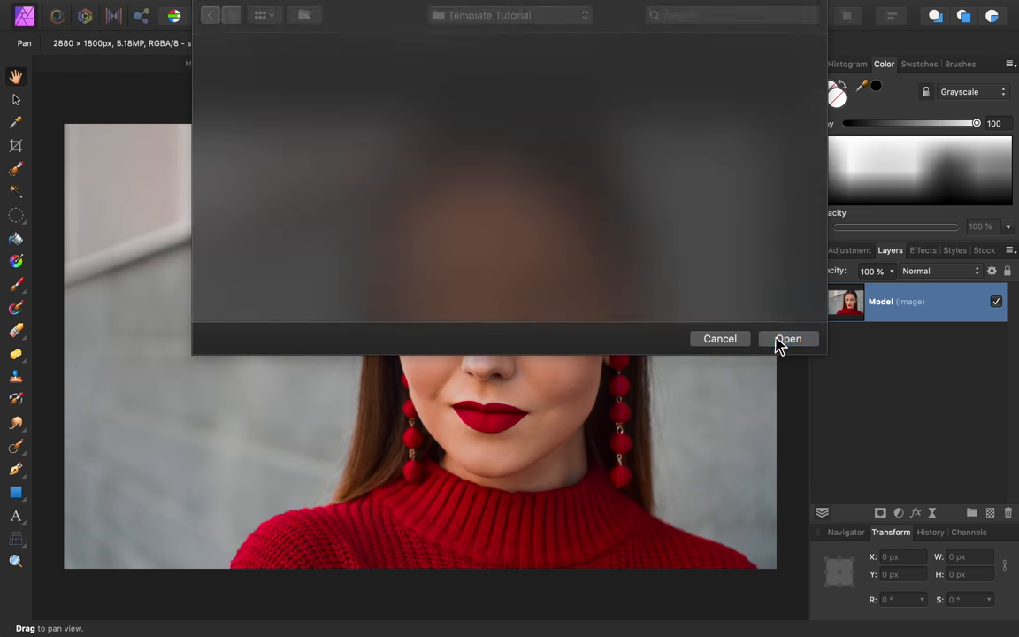
{"action": "left_click", "coordinate": [786, 340]}
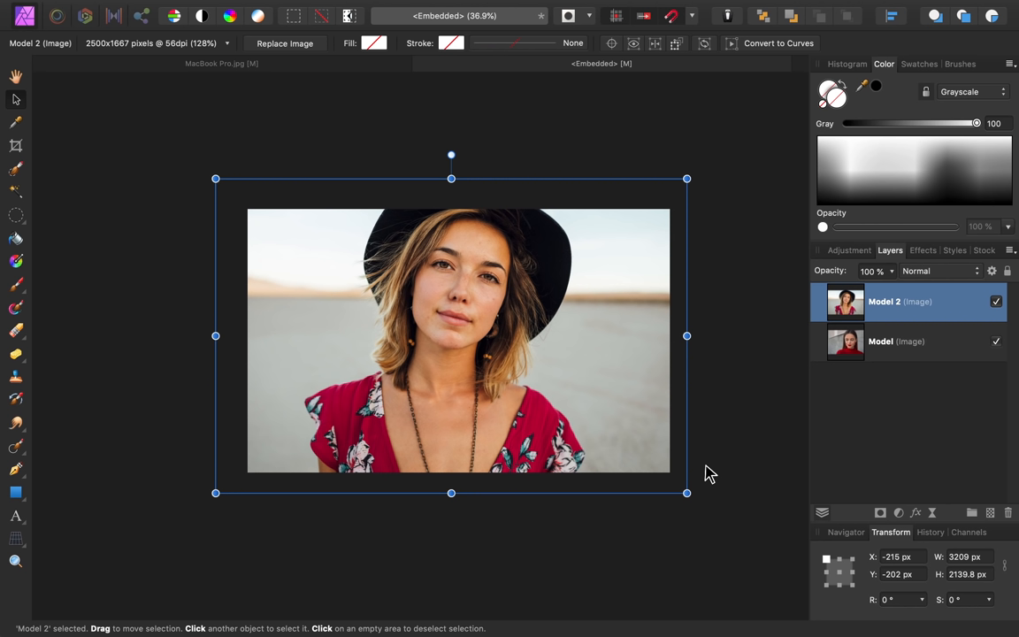
{"action": "mouse_move", "coordinate": [324, 78]}
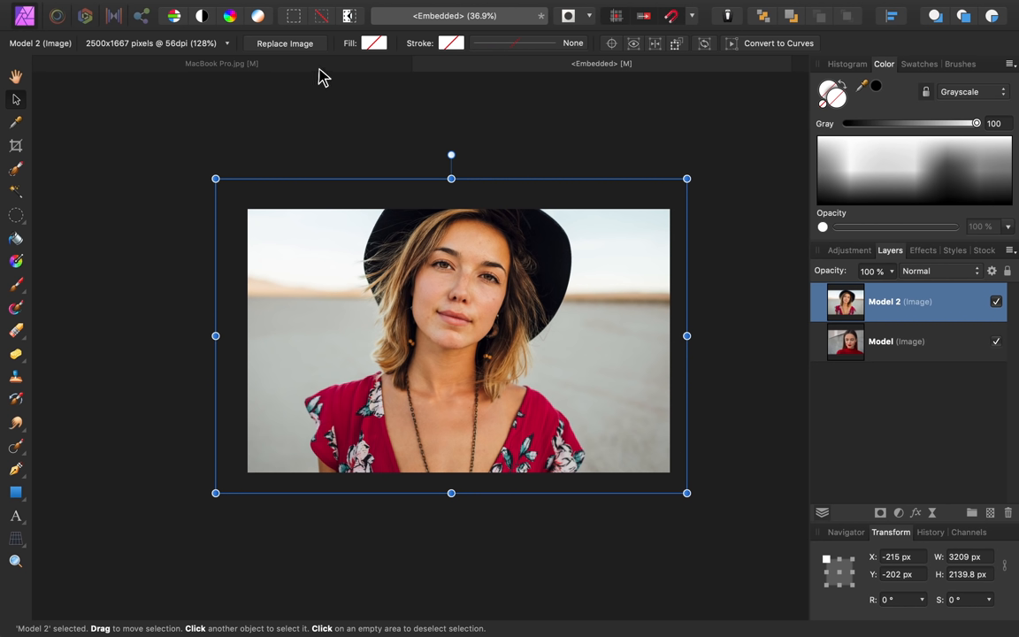
{"action": "left_click", "coordinate": [221, 64]}
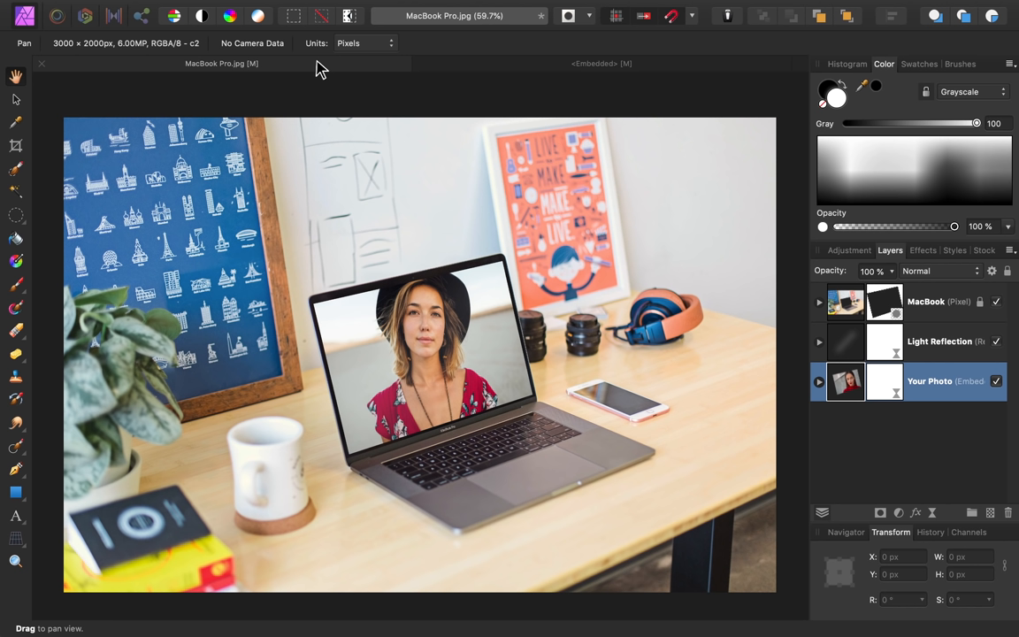
Step: Delete both portrait layers from the embedded document so the laptop screen shows transparency
{"action": "left_click", "coordinate": [601, 64]}
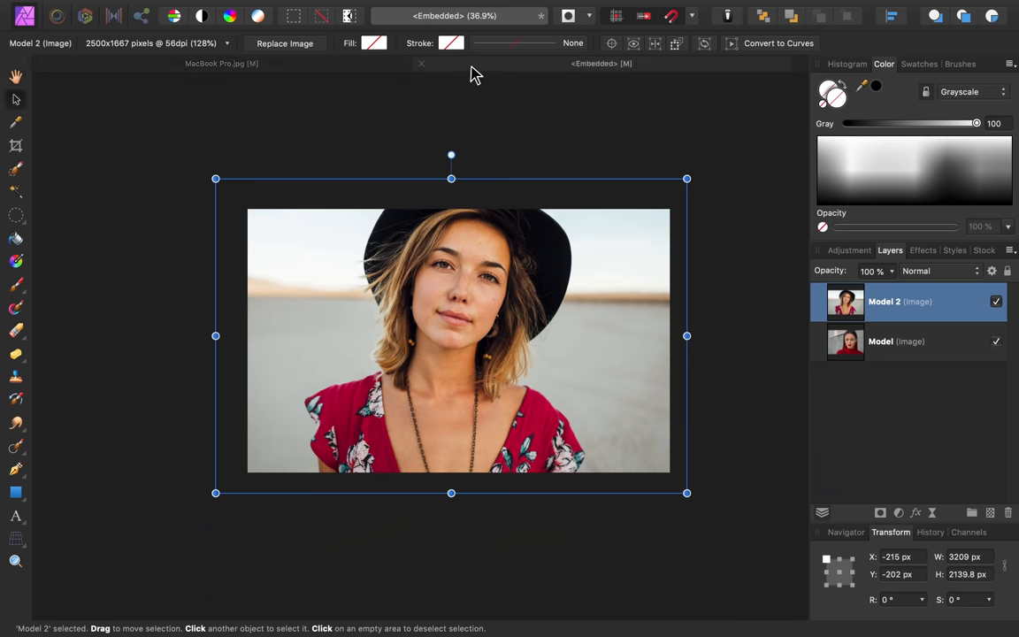
{"action": "left_click", "coordinate": [919, 343]}
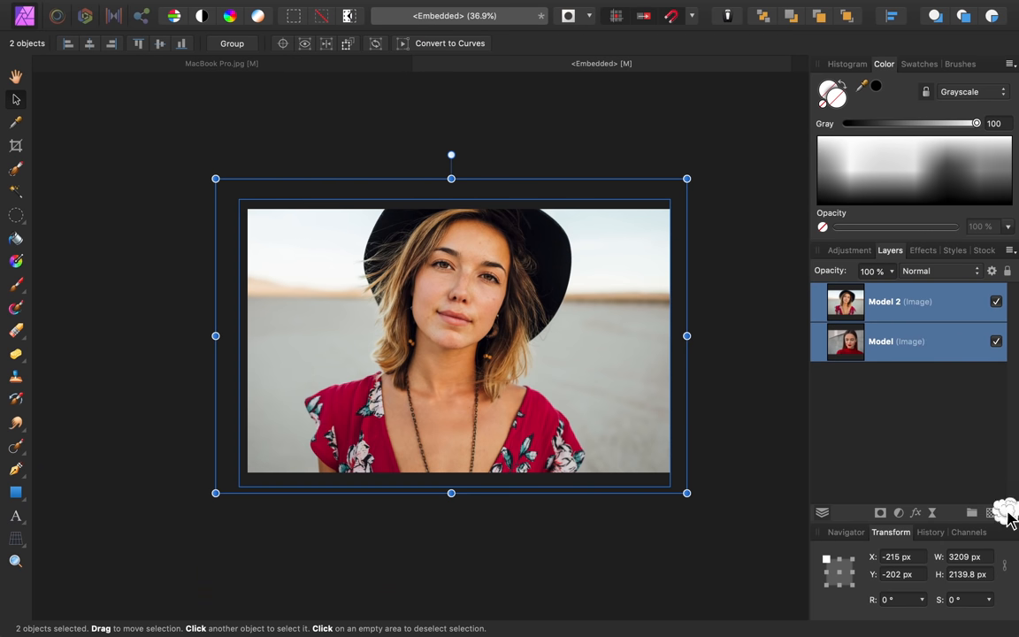
{"action": "left_click", "coordinate": [1008, 512]}
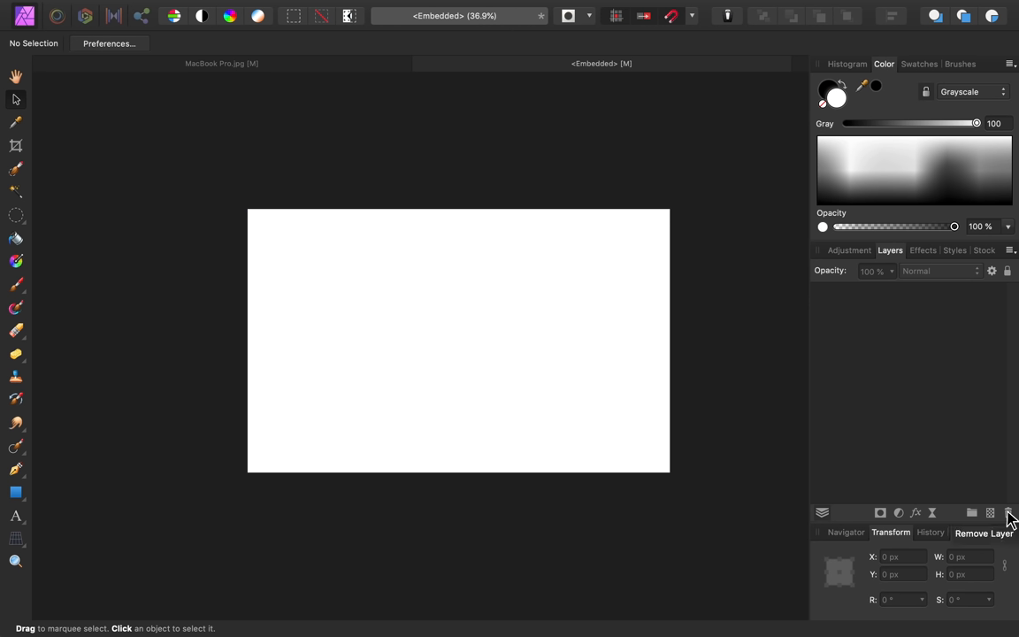
{"action": "mouse_move", "coordinate": [300, 74]}
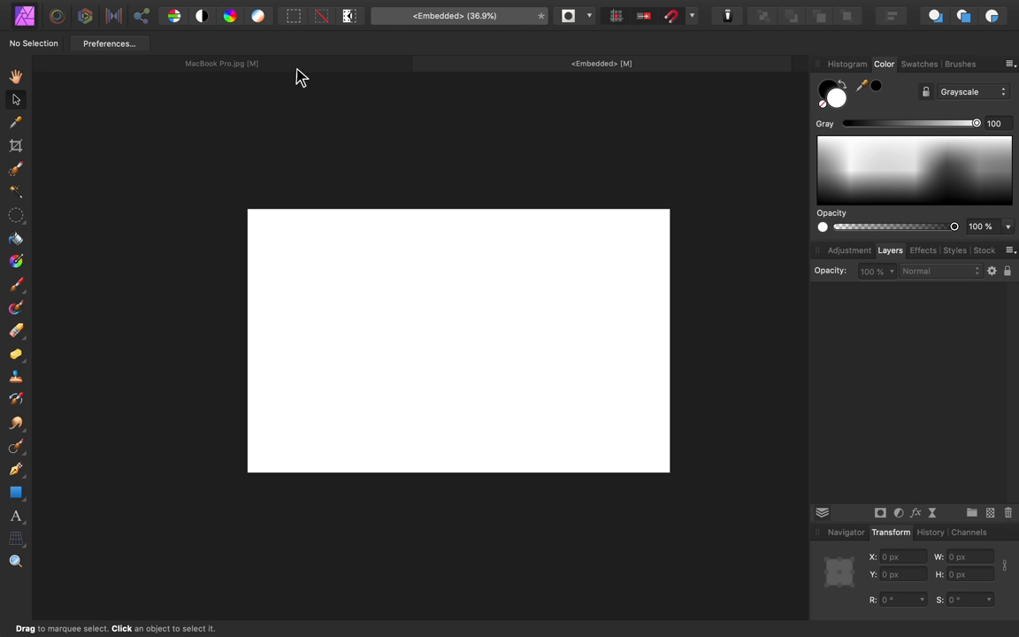
{"action": "left_click", "coordinate": [221, 63]}
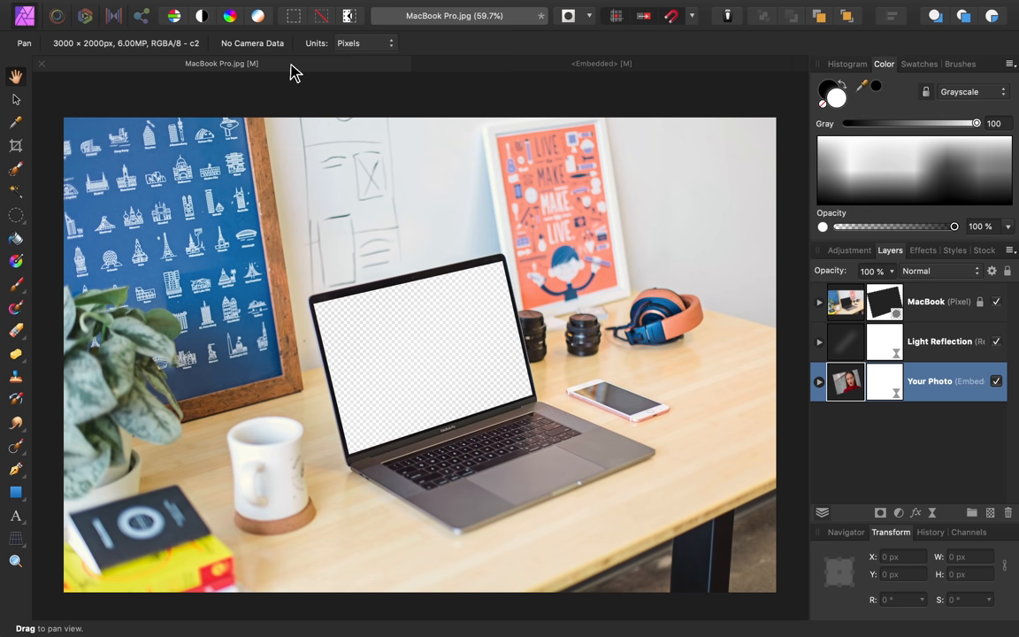
{"action": "mouse_move", "coordinate": [290, 71]}
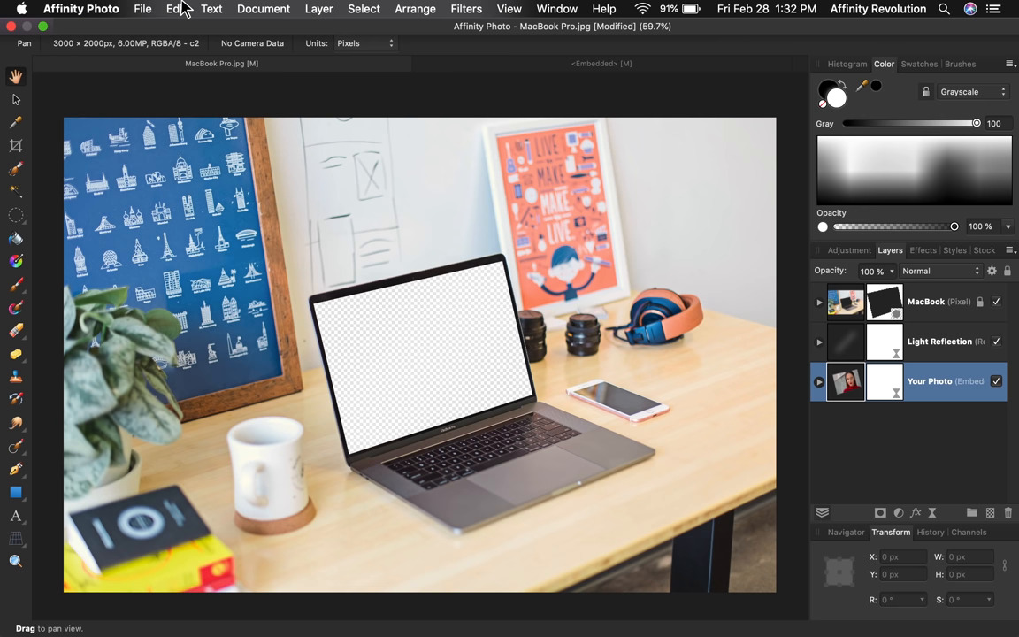
Step: Start exporting the MacBook Pro mockup as a template from the file commands
{"action": "left_click", "coordinate": [142, 8]}
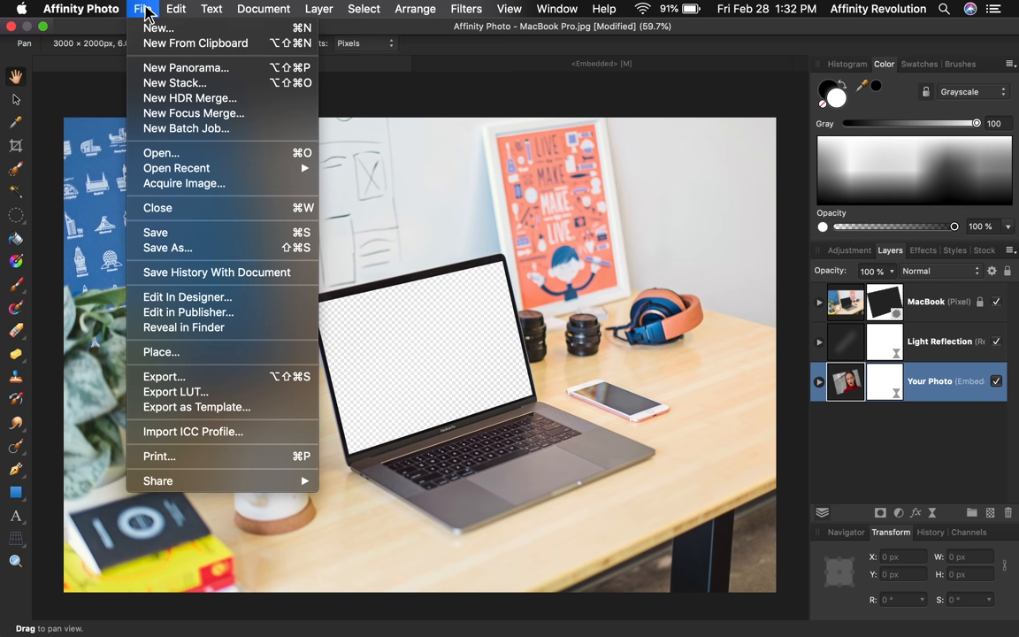
{"action": "mouse_move", "coordinate": [196, 407]}
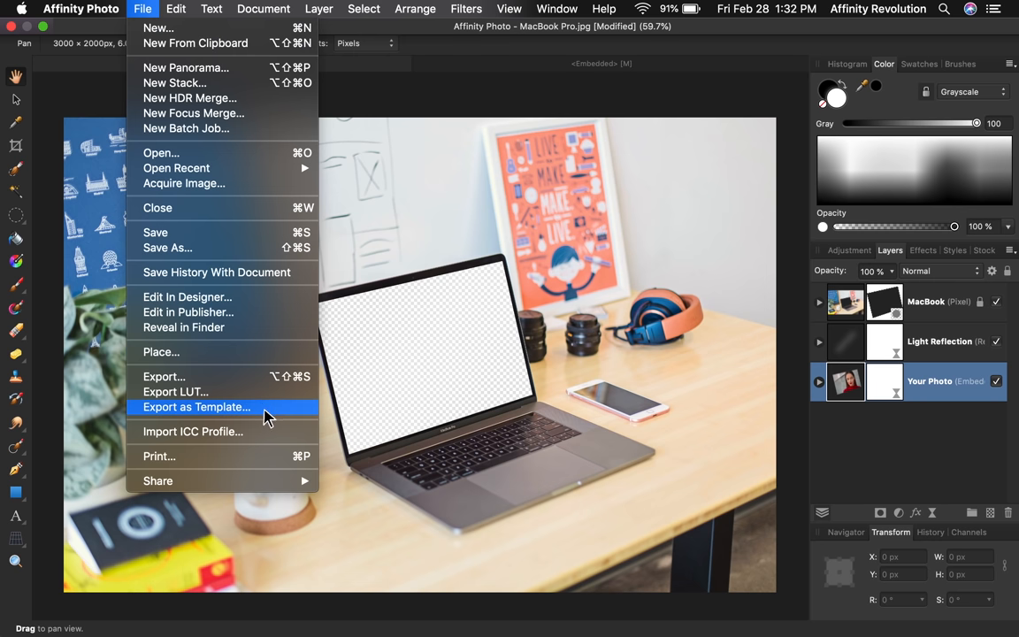
{"action": "mouse_move", "coordinate": [345, 415]}
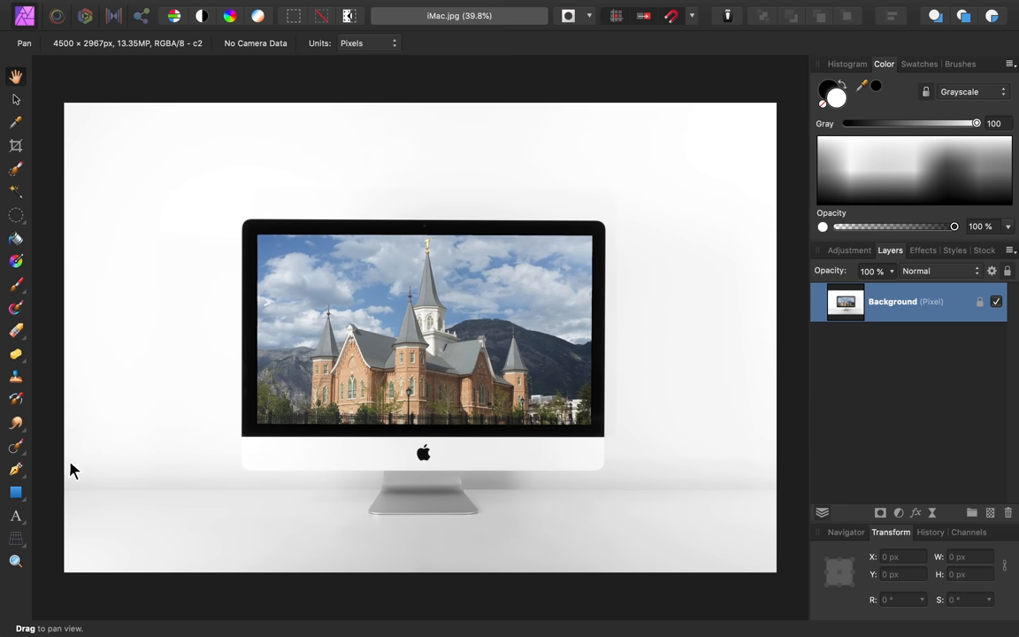
Step: Draw a white rectangle fitted to the iMac screen edges, hiding the temple photo
{"action": "left_click", "coordinate": [16, 491]}
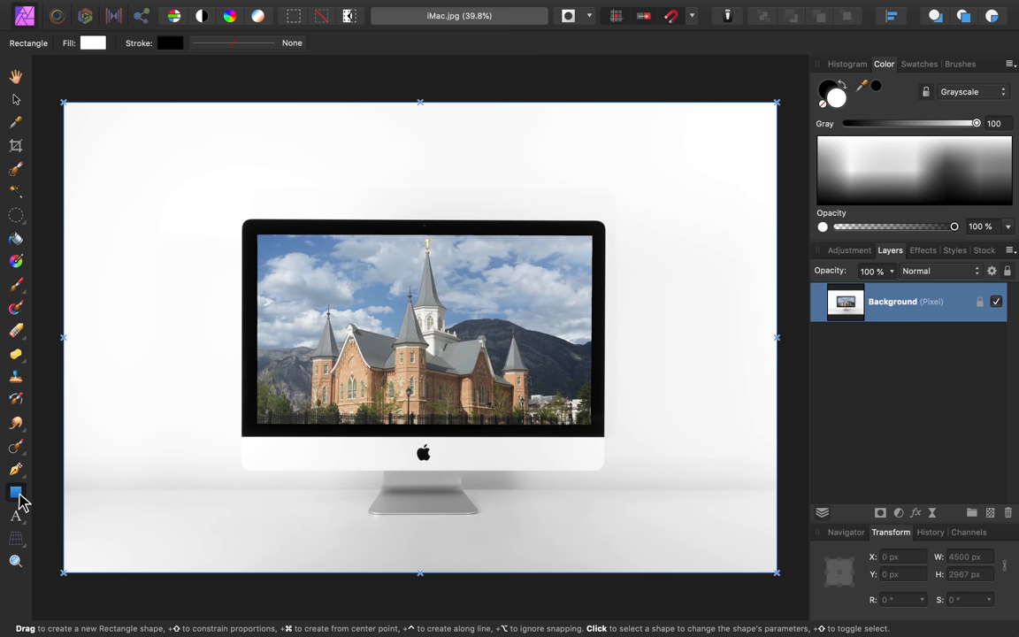
{"action": "mouse_move", "coordinate": [251, 230]}
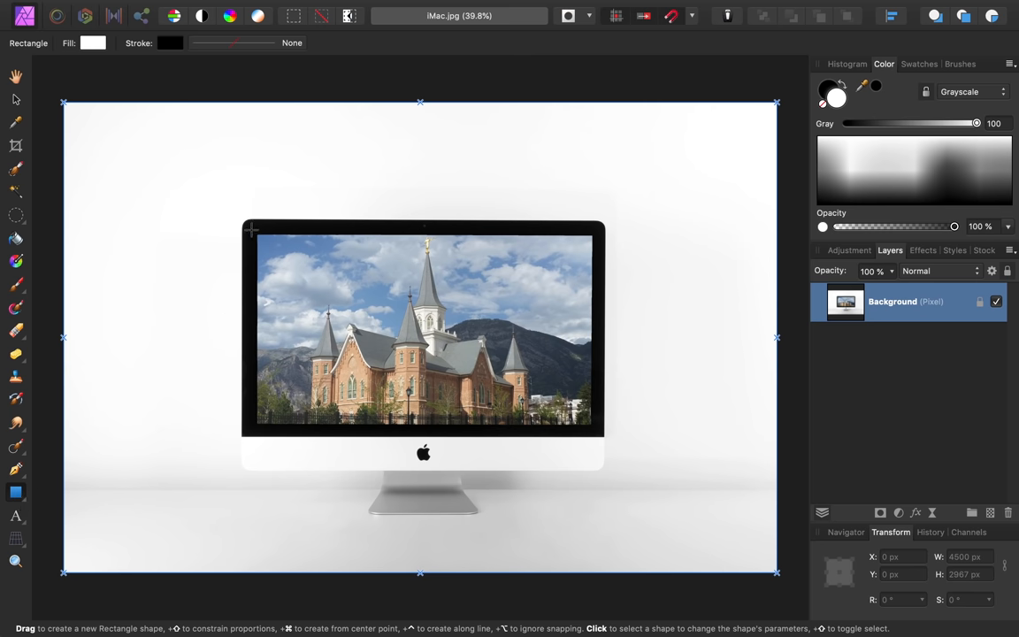
{"action": "left_click_drag", "start_coordinate": [251, 232], "coordinate": [598, 433]}
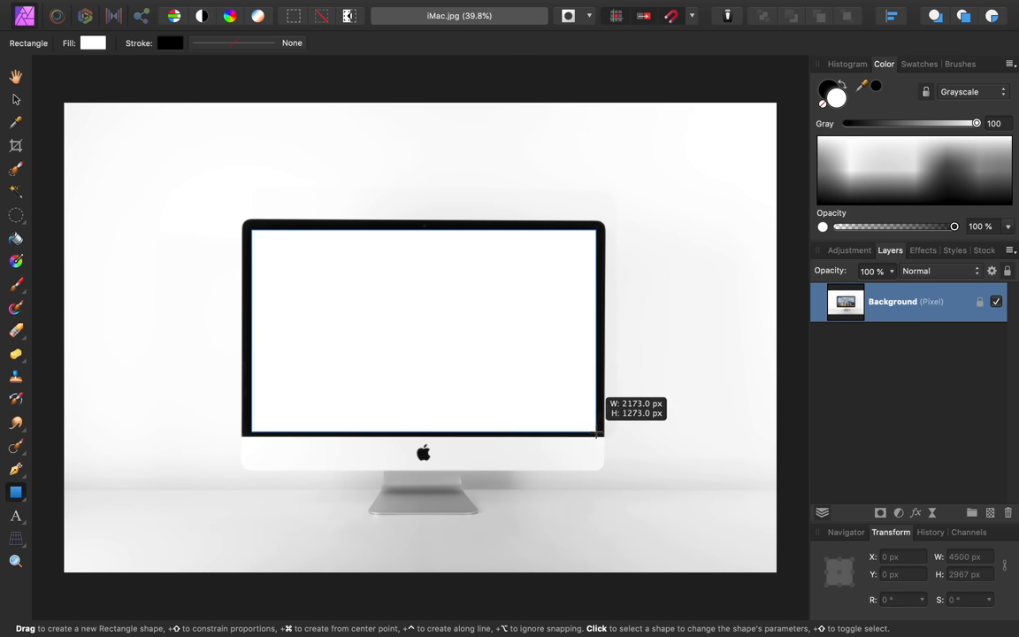
{"action": "left_click_drag", "start_coordinate": [251, 230], "coordinate": [598, 431]}
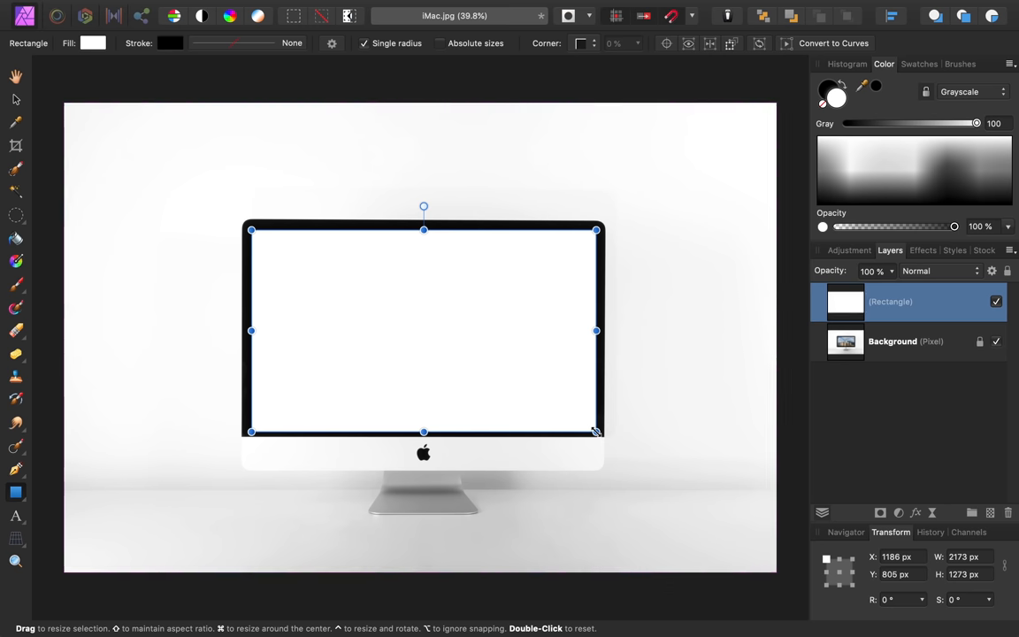
{"action": "mouse_move", "coordinate": [816, 283]}
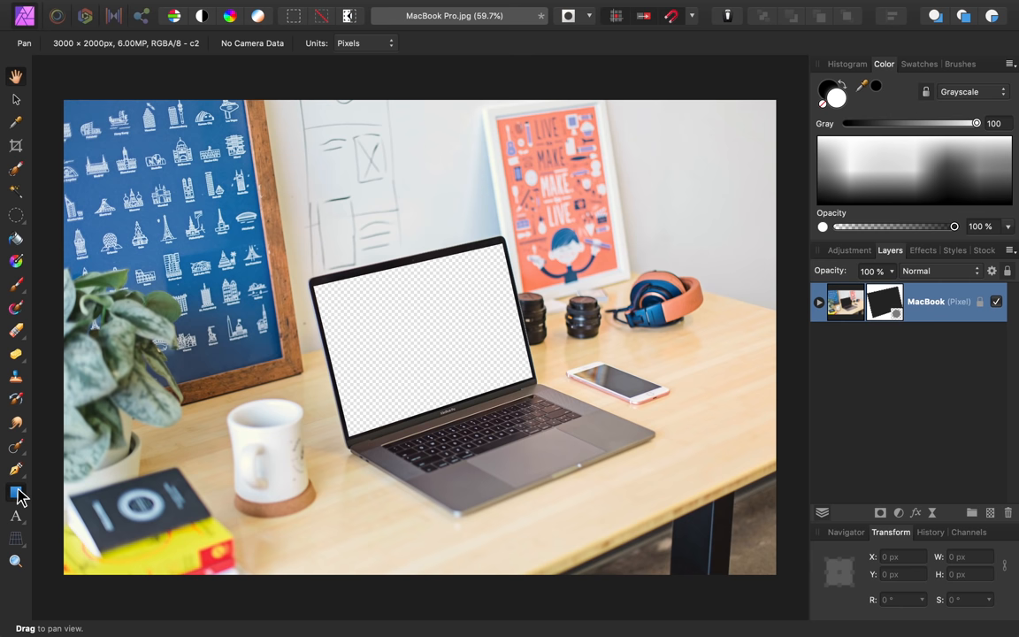
Step: Draw a rectangle across the MacBook screen and rotate it to match the screen's angle
{"action": "left_click_drag", "start_coordinate": [311, 287], "coordinate": [422, 318]}
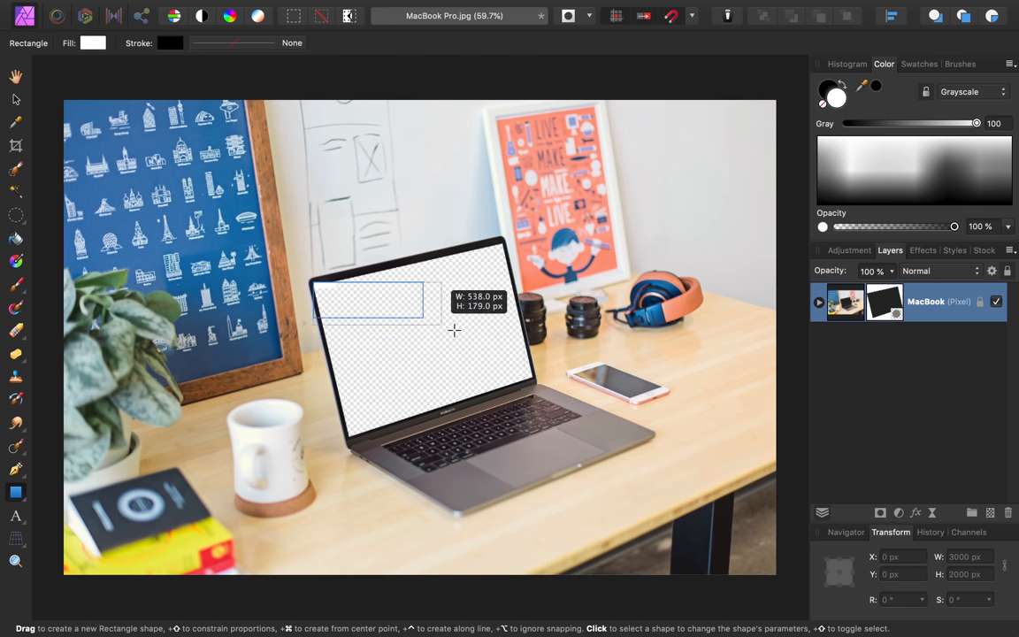
{"action": "left_click_drag", "start_coordinate": [311, 283], "coordinate": [559, 421]}
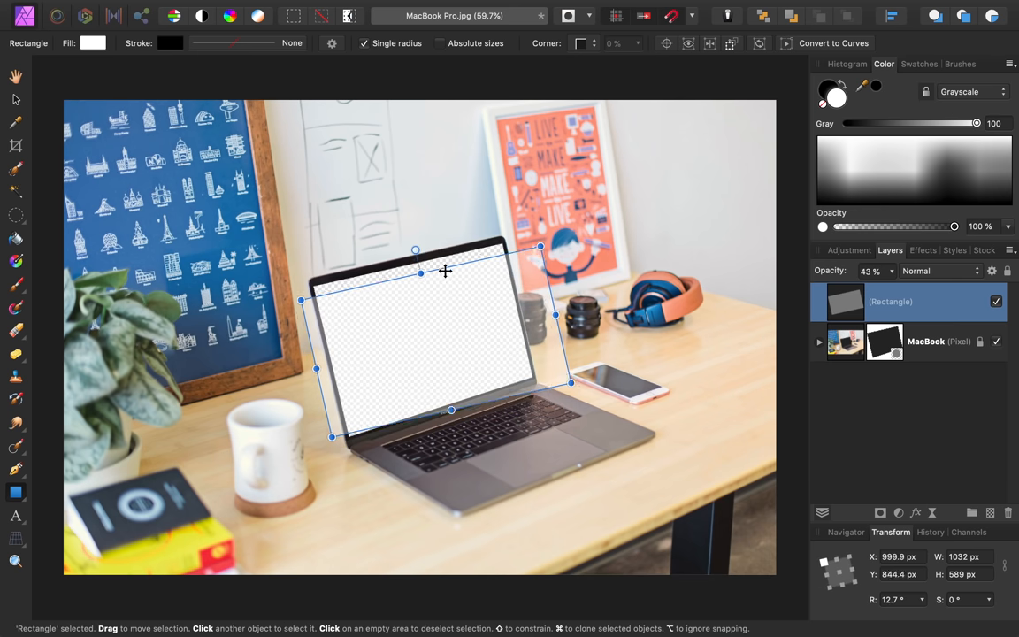
{"action": "left_click_drag", "start_coordinate": [445, 270], "coordinate": [433, 401]}
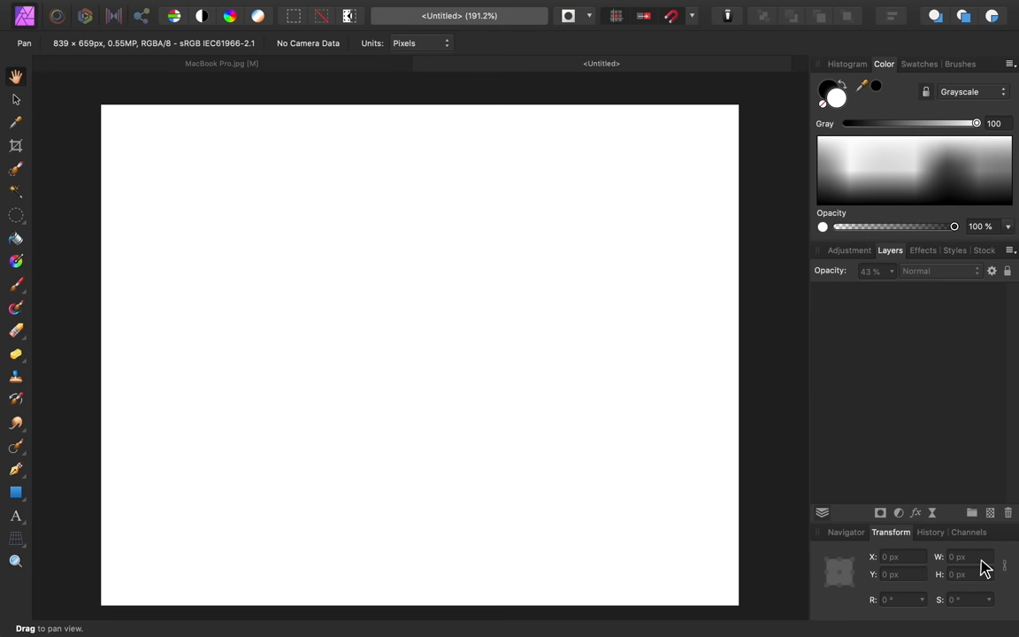
Step: Place Model.jpg into the blank document and save it into the Template Tutorial folder
{"action": "left_click", "coordinate": [141, 9]}
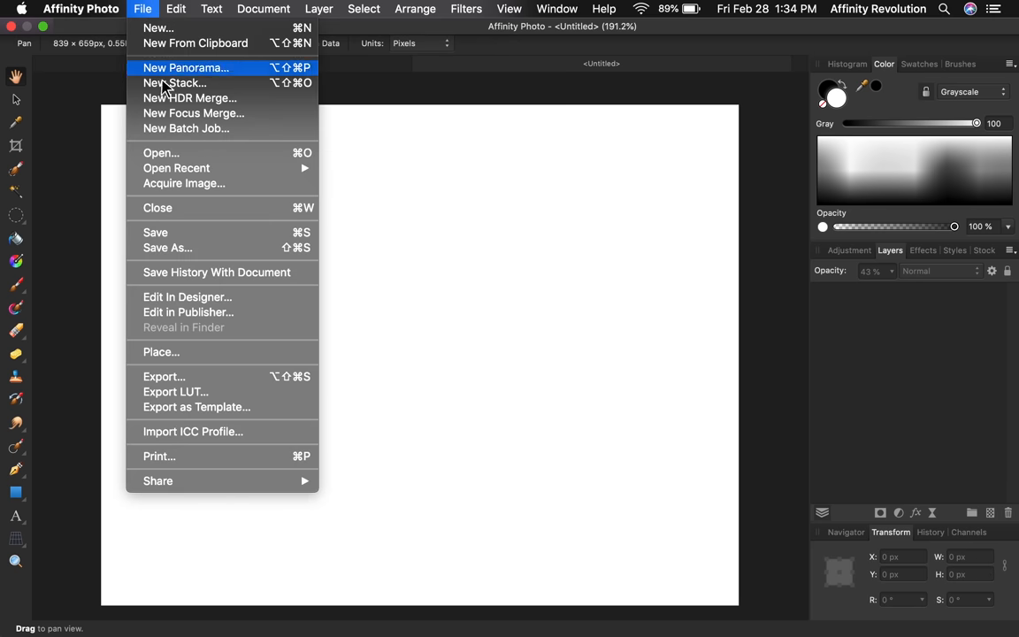
{"action": "left_click", "coordinate": [161, 152]}
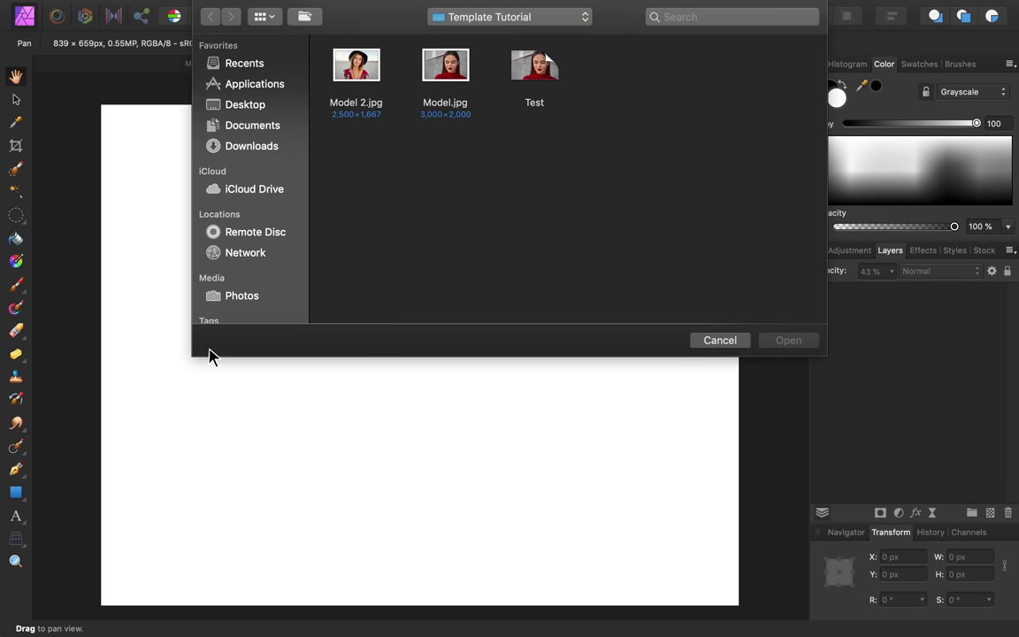
{"action": "left_click", "coordinate": [787, 340]}
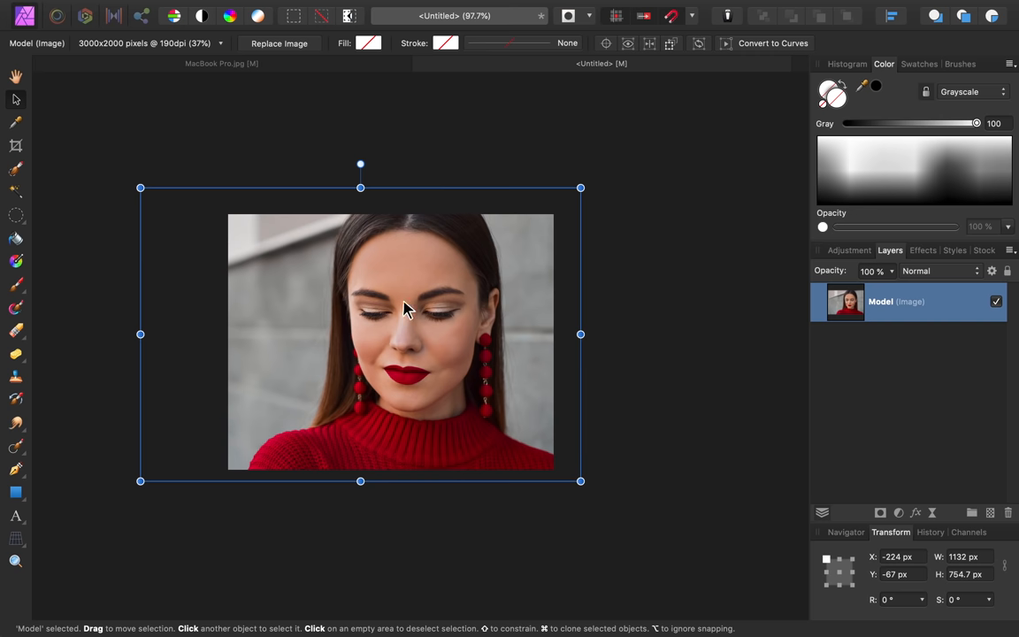
{"action": "left_click", "coordinate": [142, 7]}
{"action": "type", "text": "Tes"}
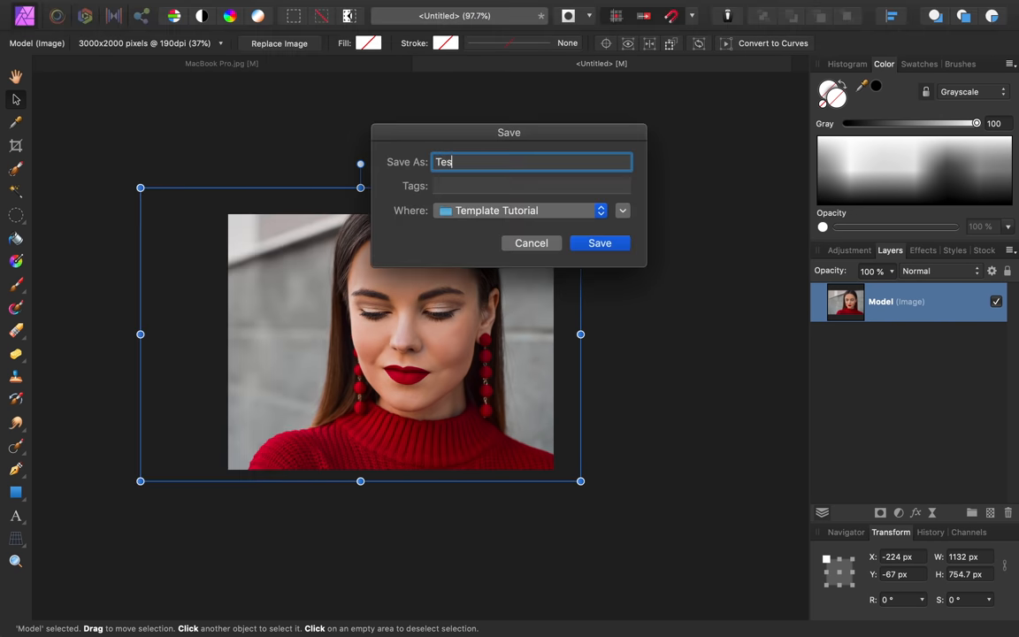
{"action": "left_click", "coordinate": [600, 242]}
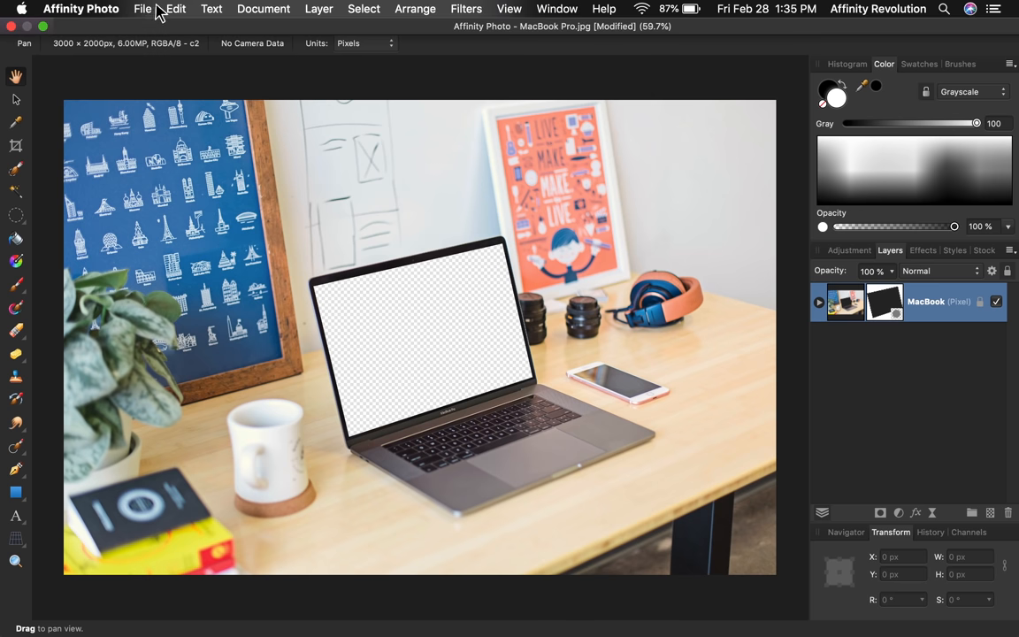
Step: Place the saved Test 2 document over the laptop and apply the Perspective filter to fit the screen
{"action": "left_click", "coordinate": [142, 9]}
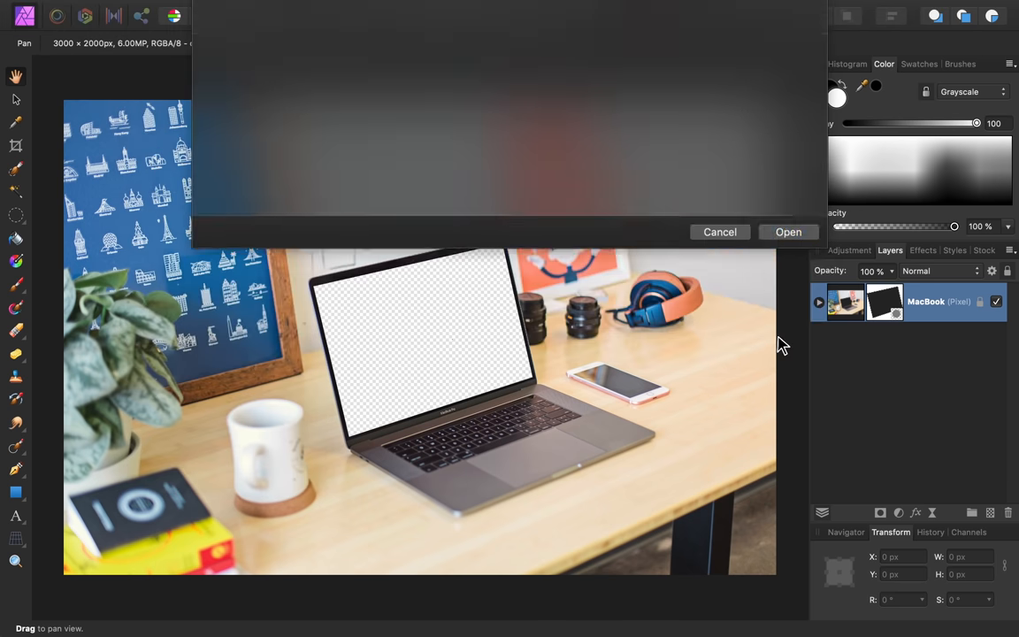
{"action": "left_click", "coordinate": [787, 231]}
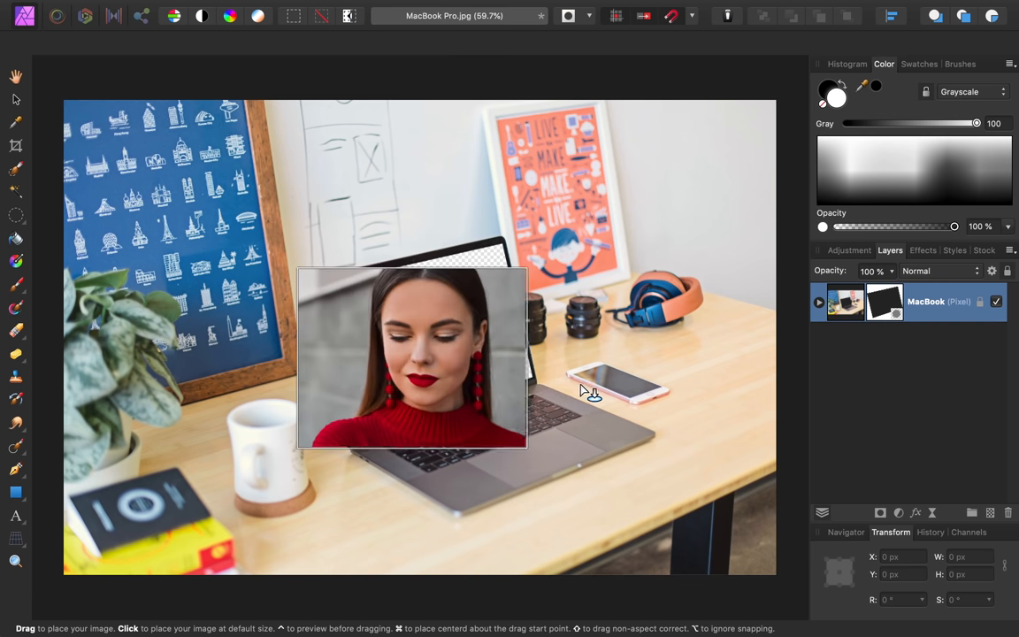
{"action": "left_click", "coordinate": [414, 361]}
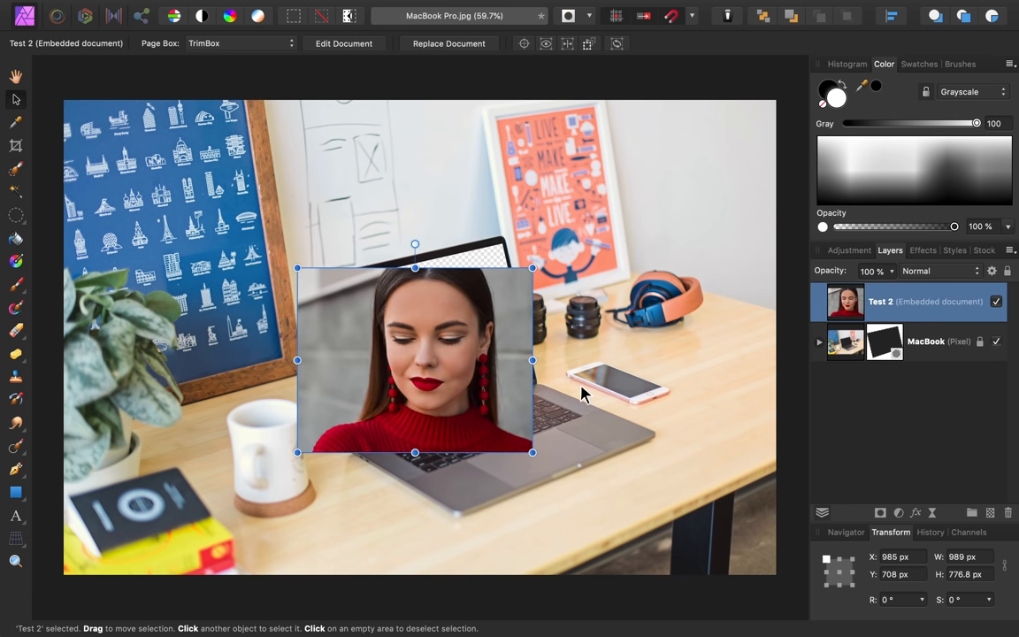
{"action": "left_click", "coordinate": [870, 270]}
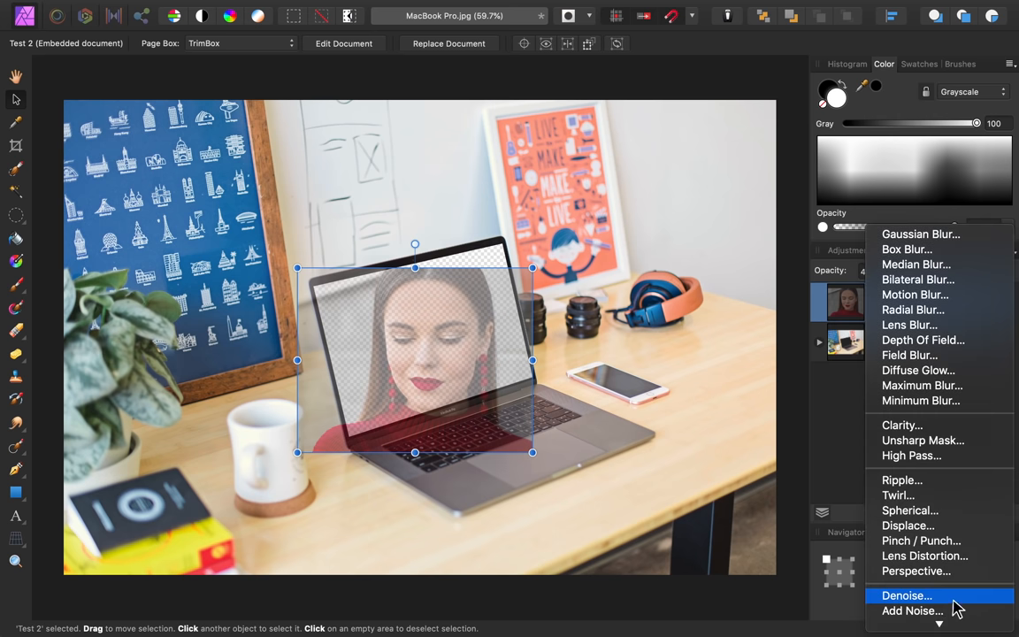
{"action": "left_click", "coordinate": [916, 569]}
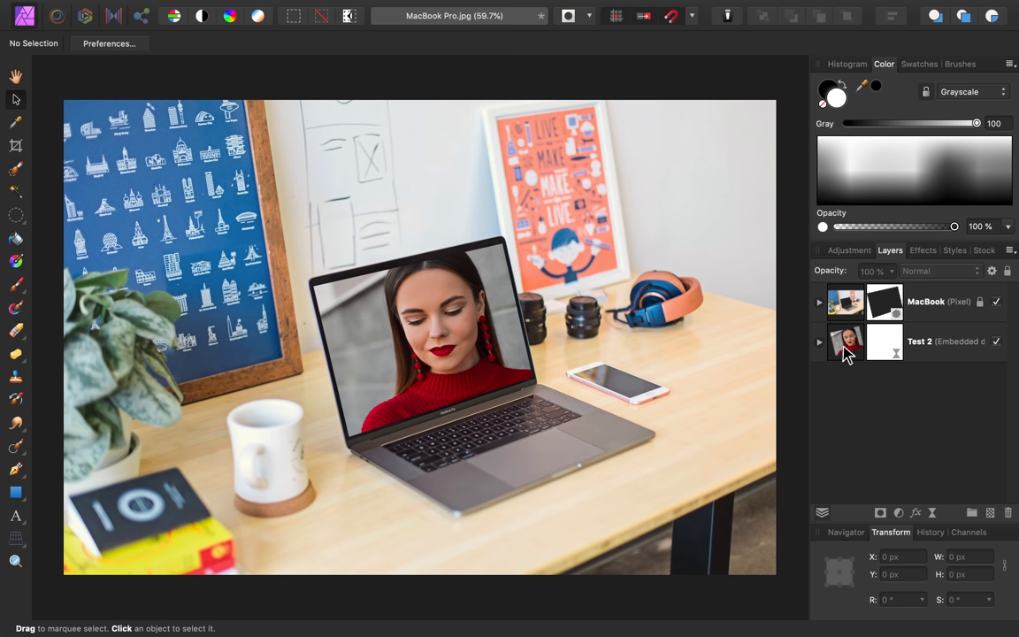
Step: Select the embedded Test 2 layer before creating the new blank document
{"action": "left_click", "coordinate": [845, 342]}
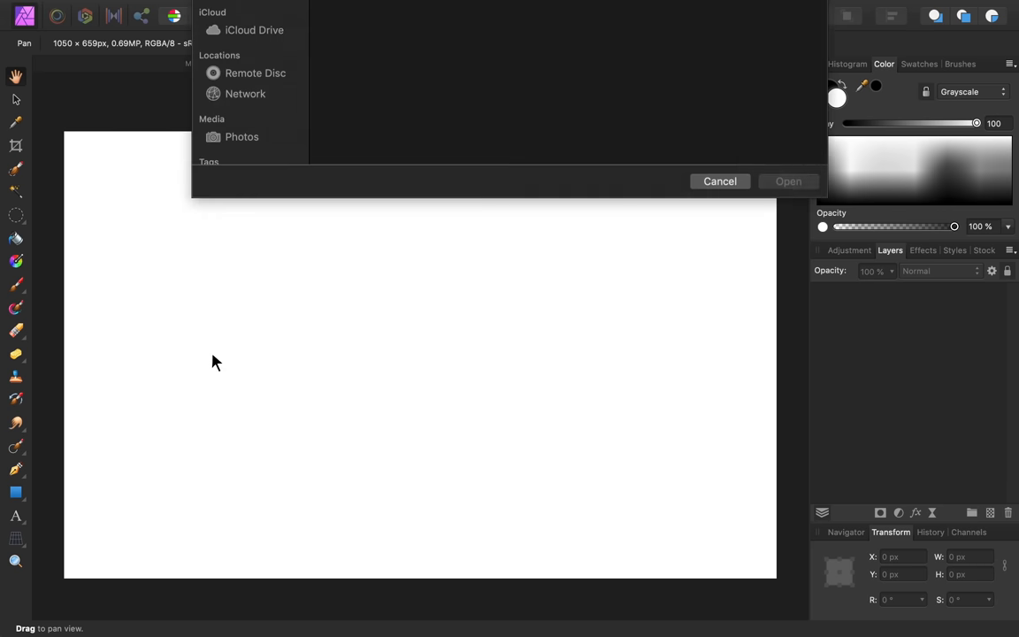
Step: Place Model.jpg, save as Test 3, embed it in MacBook Pro.jpg and start a live Perspective filter
{"action": "left_click", "coordinate": [786, 181]}
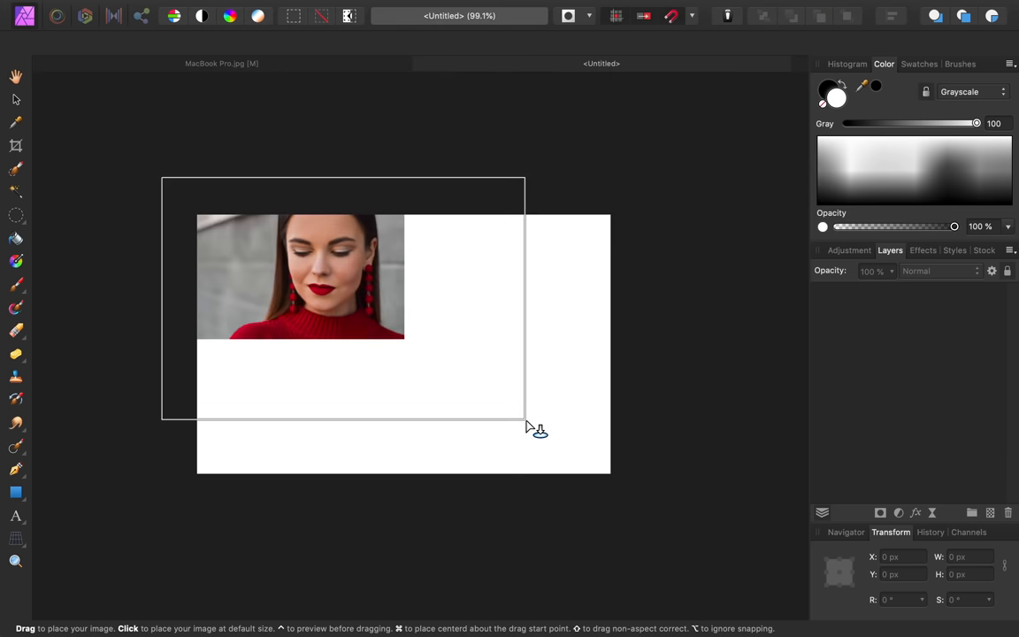
{"action": "left_click", "coordinate": [141, 8]}
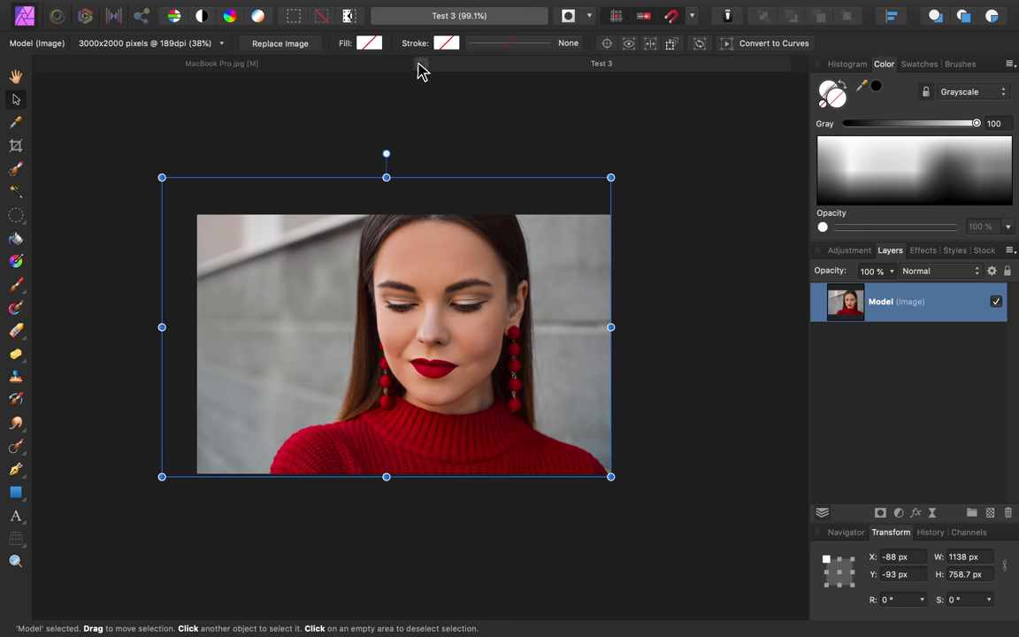
{"action": "left_click", "coordinate": [279, 43]}
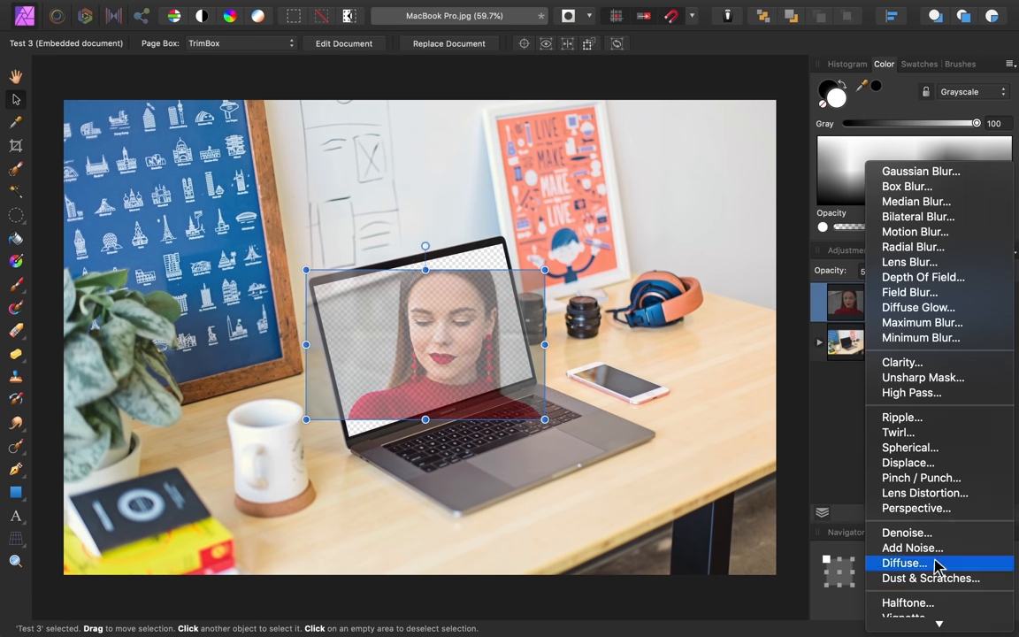
{"action": "left_click", "coordinate": [916, 507]}
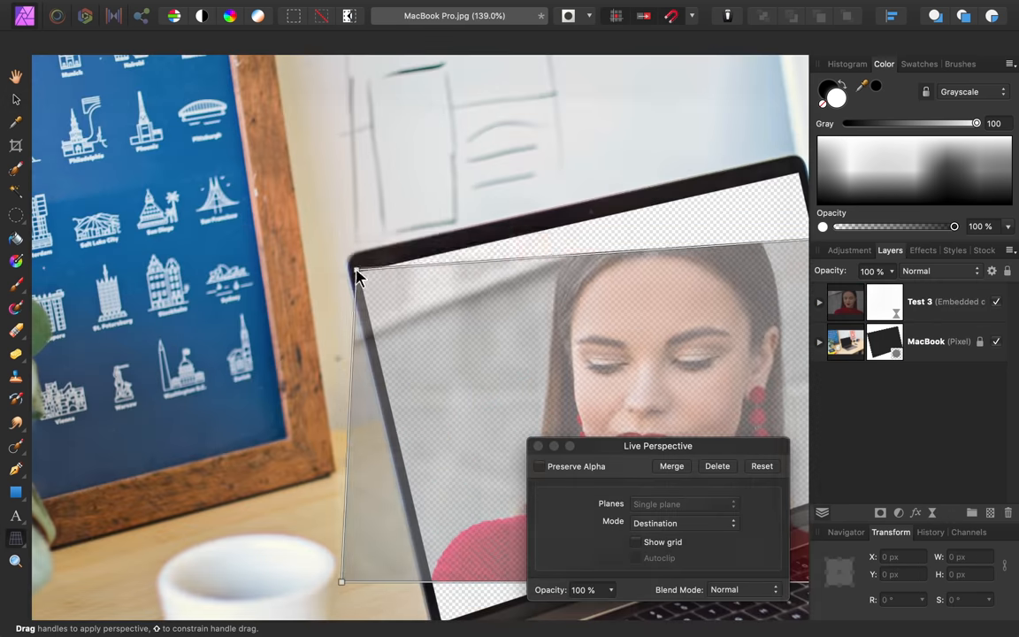